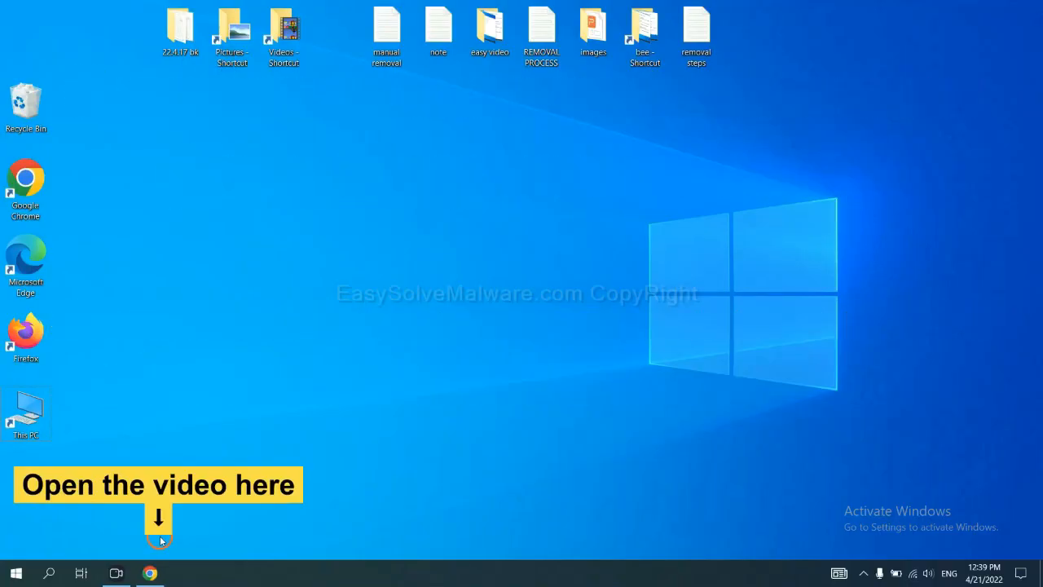
Download the SpyHunter for Windows installer from the easysolvemalware.com guide tab in Chrome.
left_click(149, 573)
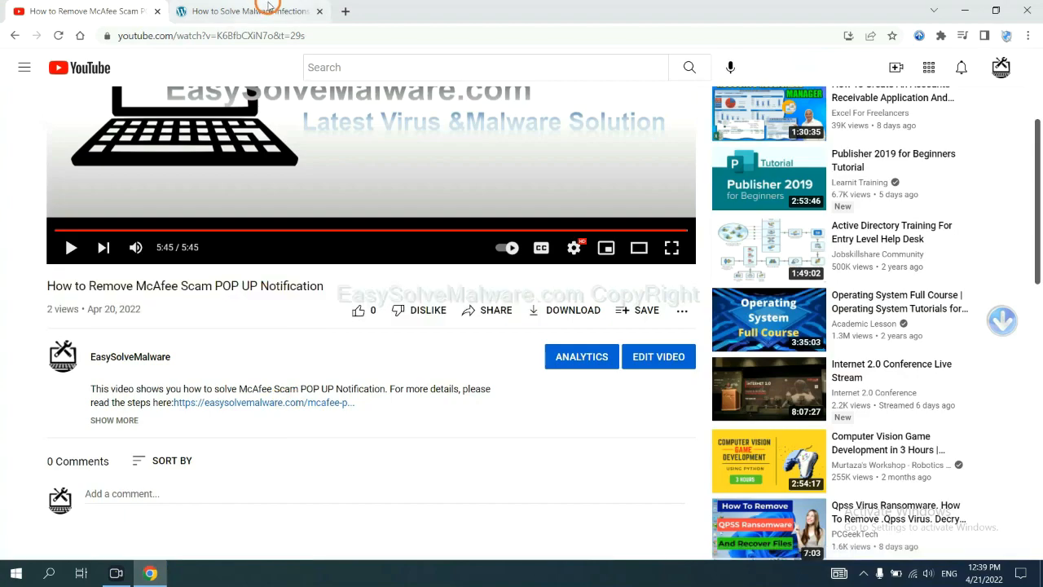
left_click(244, 10)
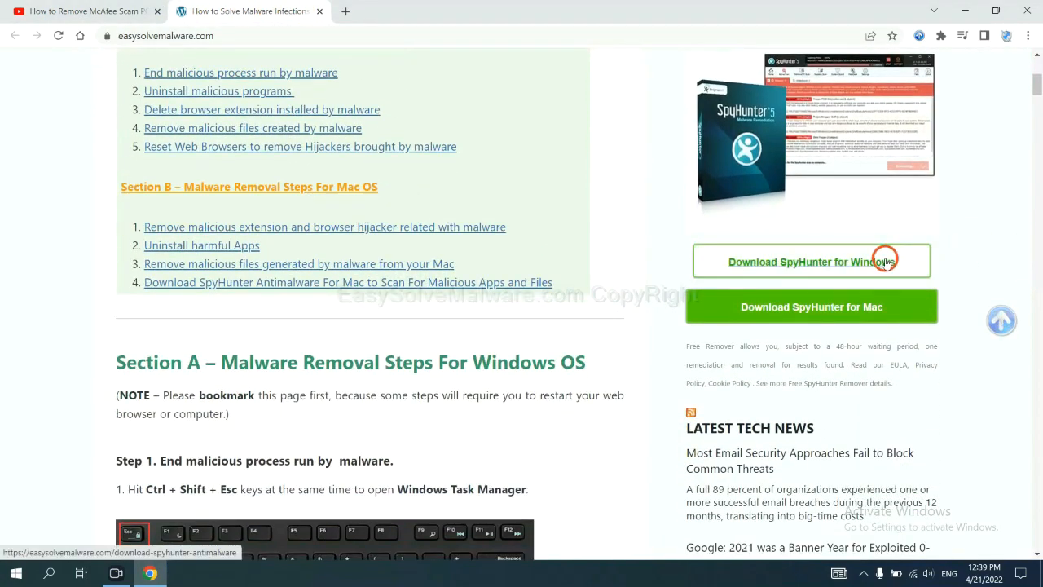
left_click(811, 262)
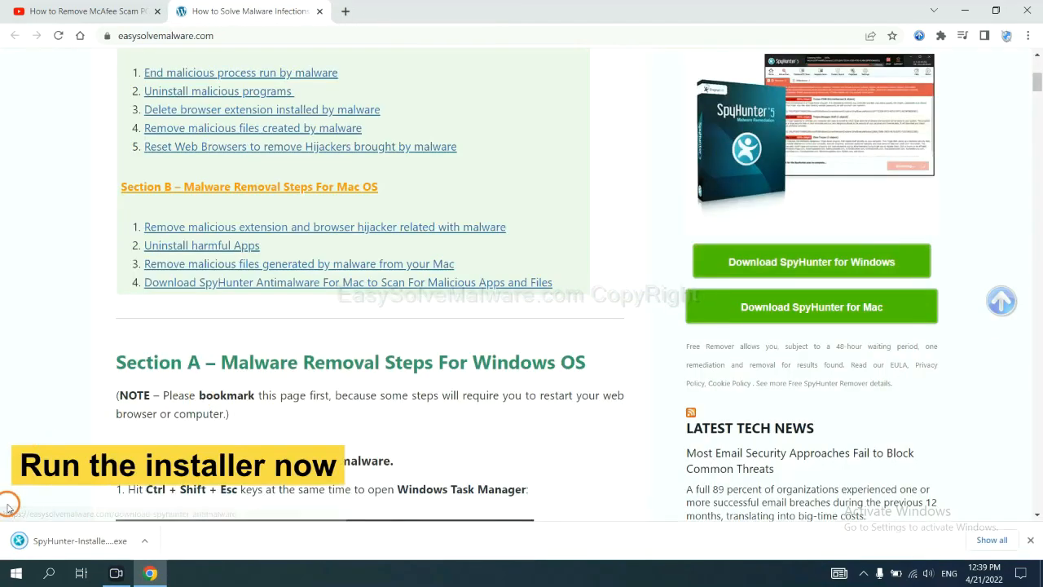
mouse_move(66, 540)
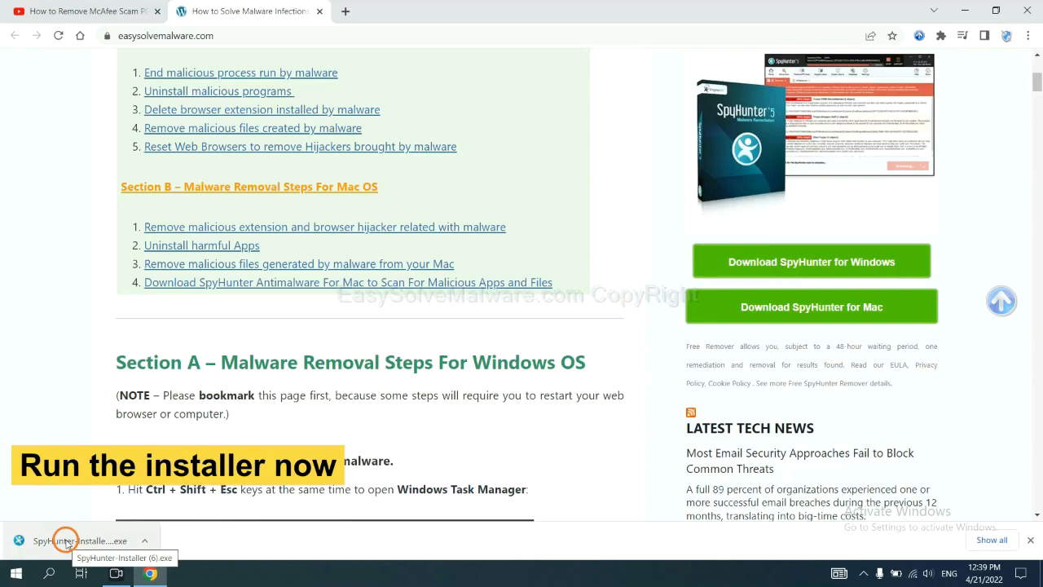
Run the installer and install SpyHunter 5 in English, accepting the EULA and Privacy Policy.
left_click(65, 541)
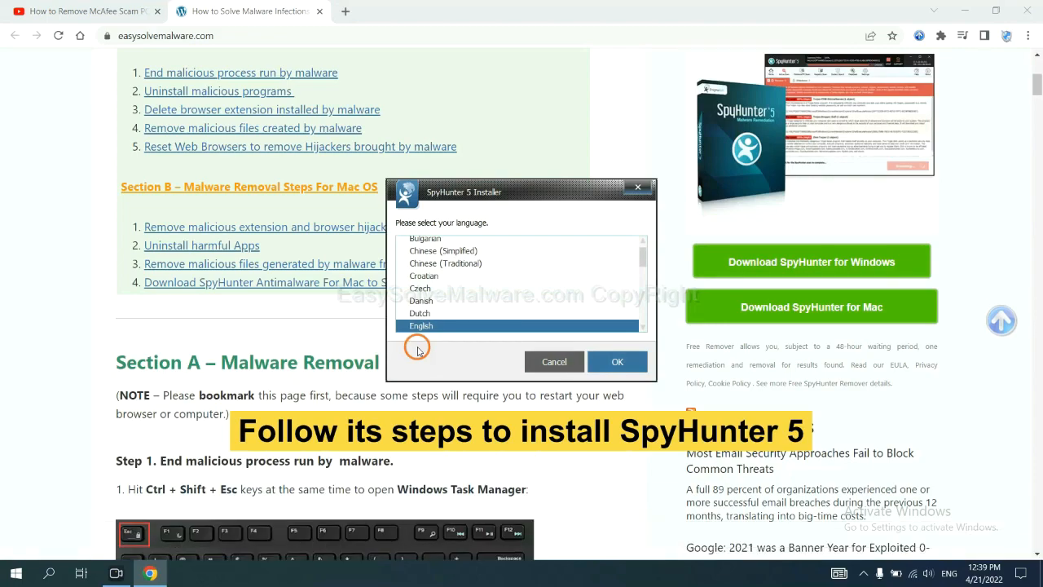
left_click(617, 361)
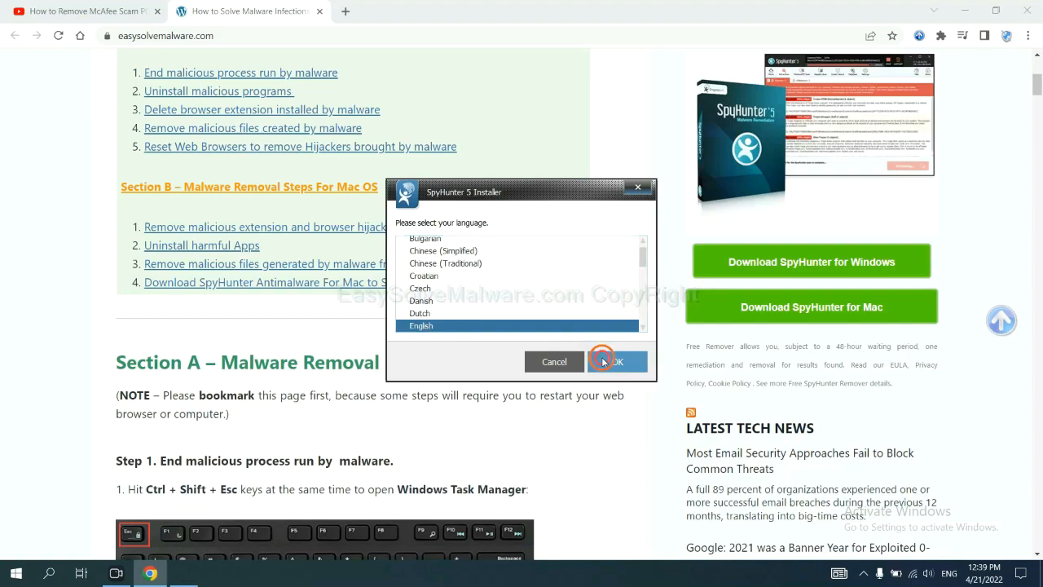
left_click(617, 361)
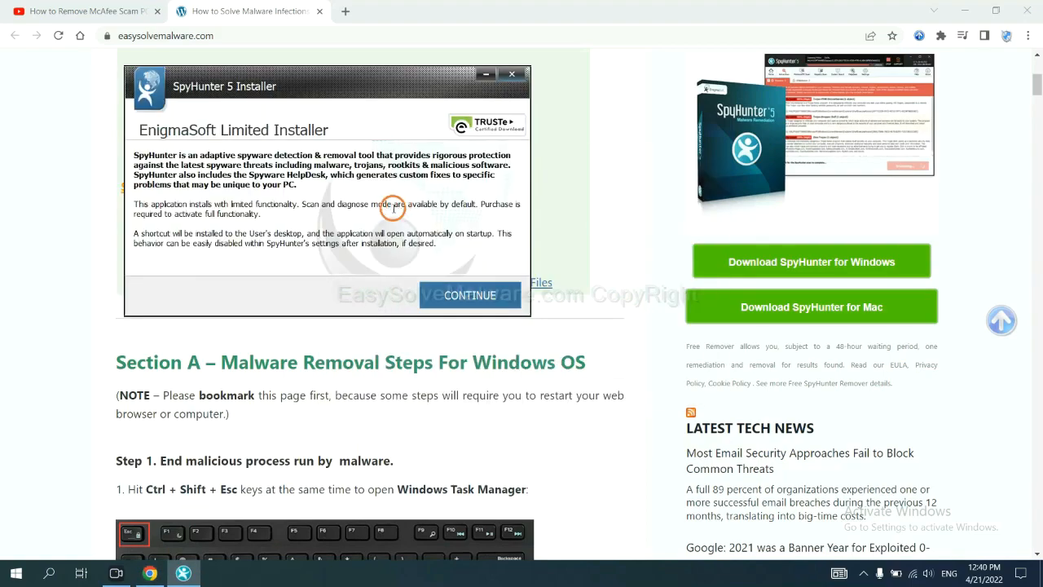
left_click(469, 295)
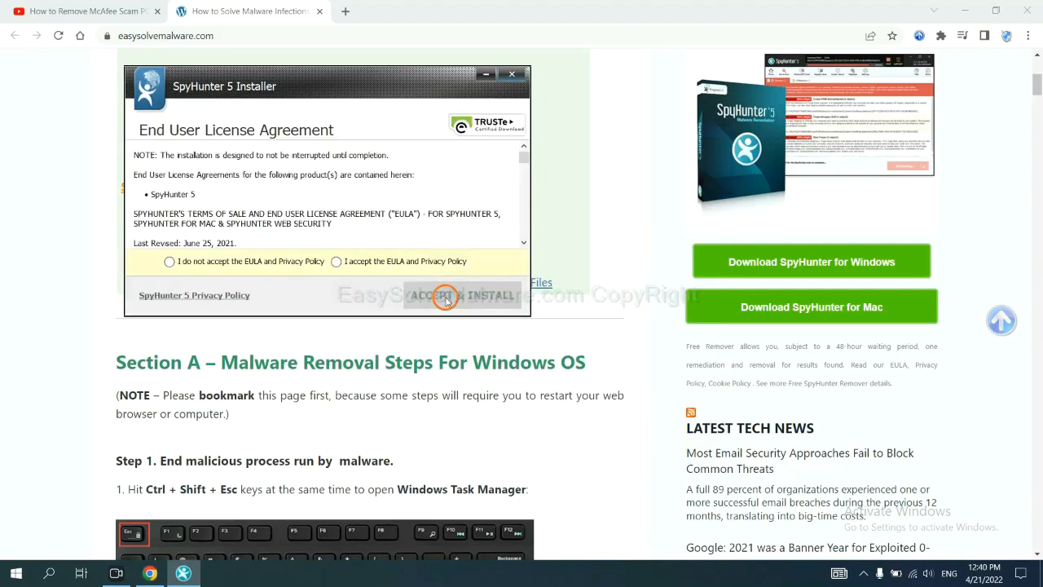
left_click(336, 260)
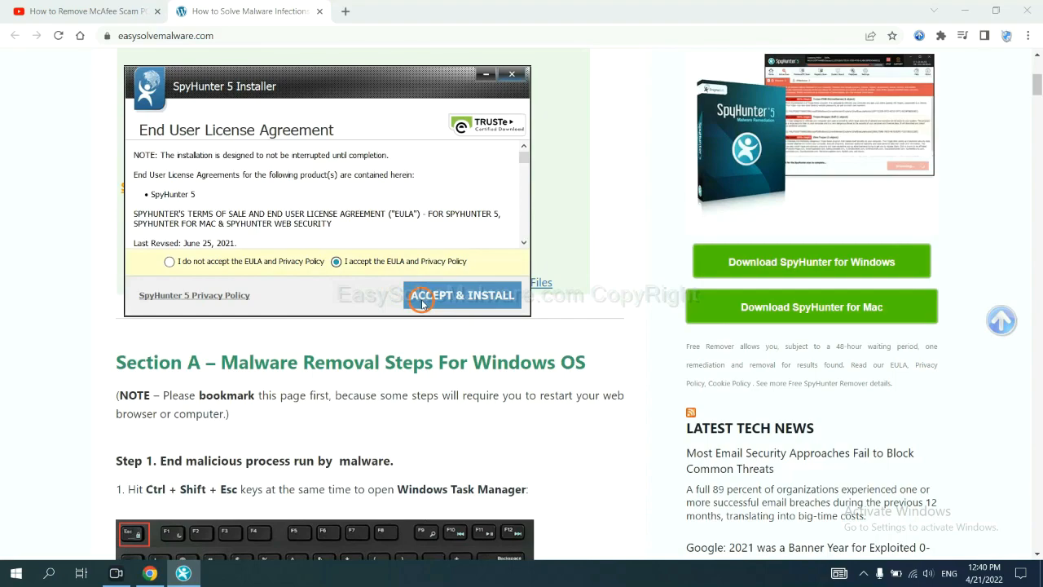
left_click(462, 295)
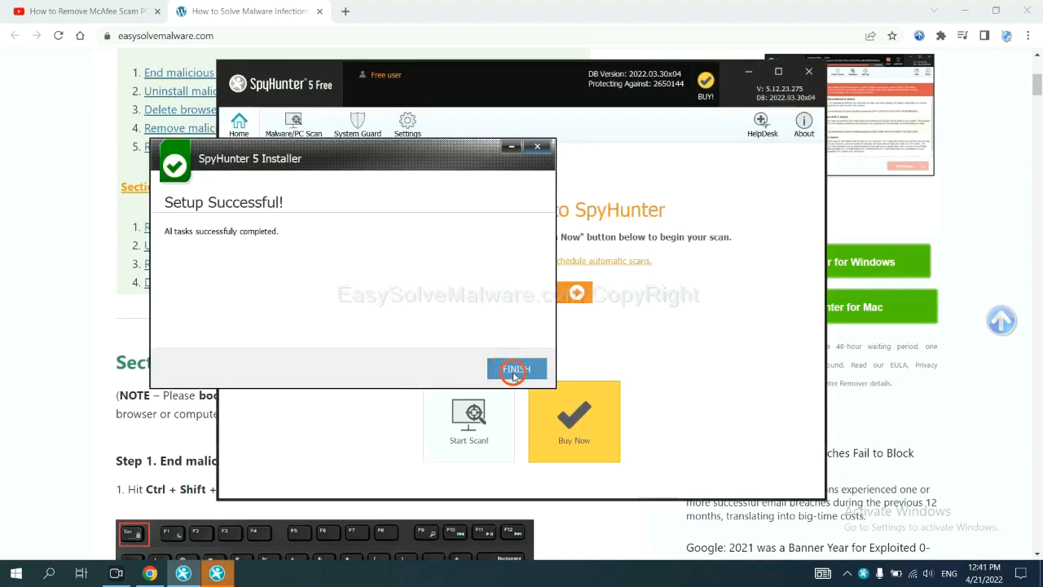
Finish setup, scan the computer, pass the unknown-objects review and choose the FREE 15-day trial.
left_click(516, 369)
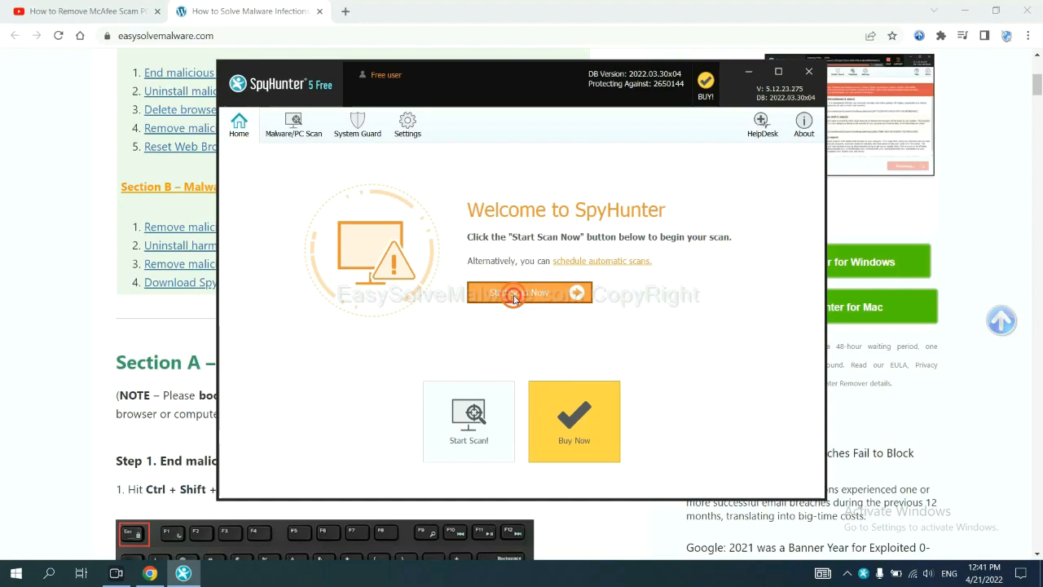
left_click(520, 292)
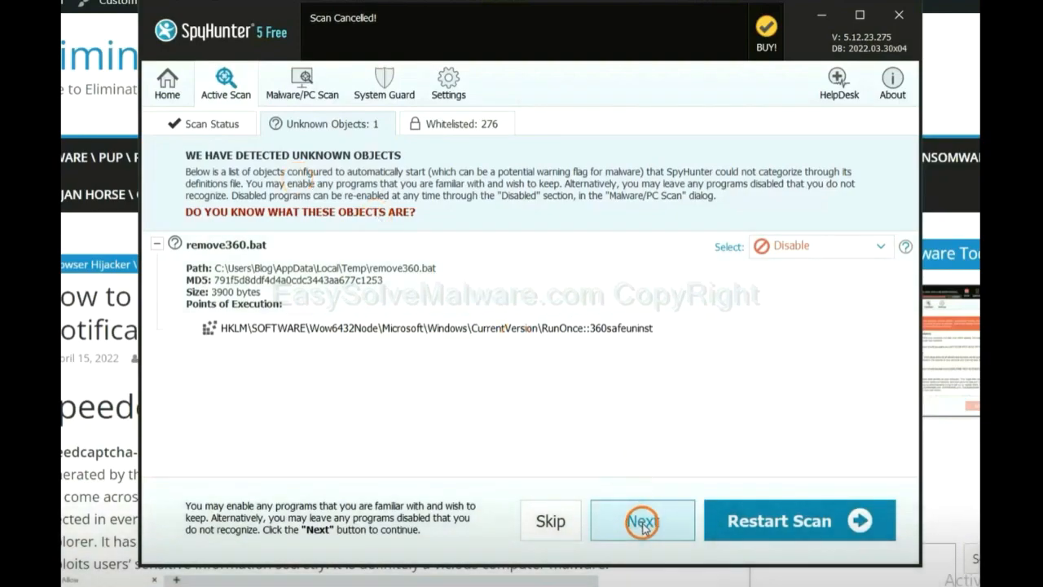
left_click(642, 520)
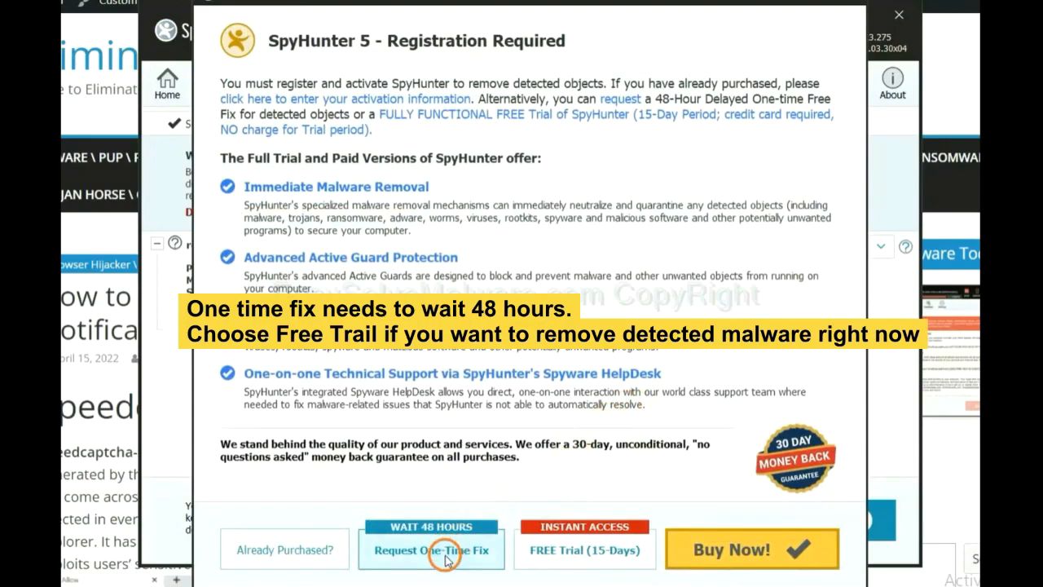
mouse_move(575, 561)
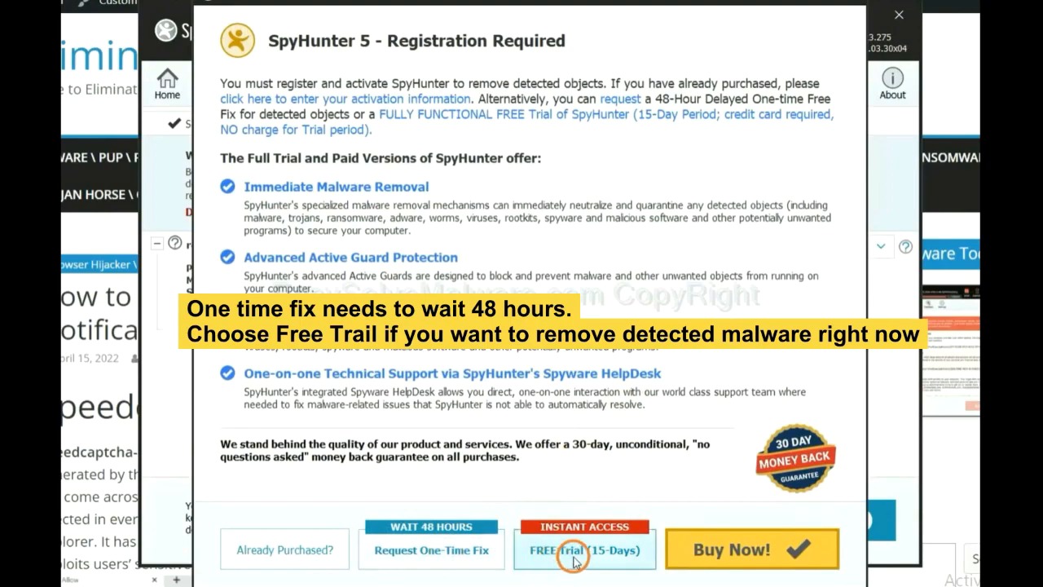
mouse_move(546, 558)
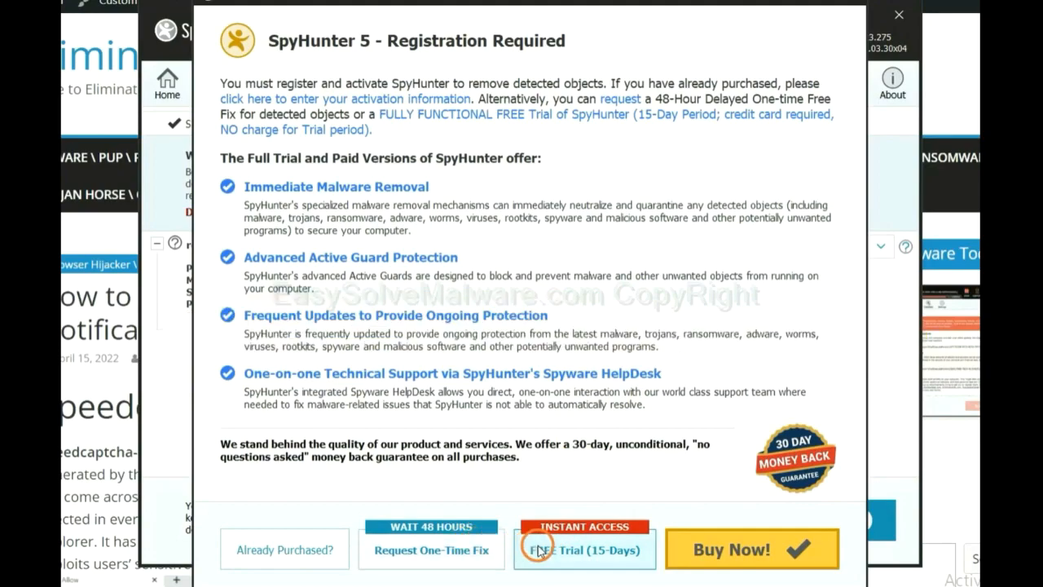
left_click(898, 14)
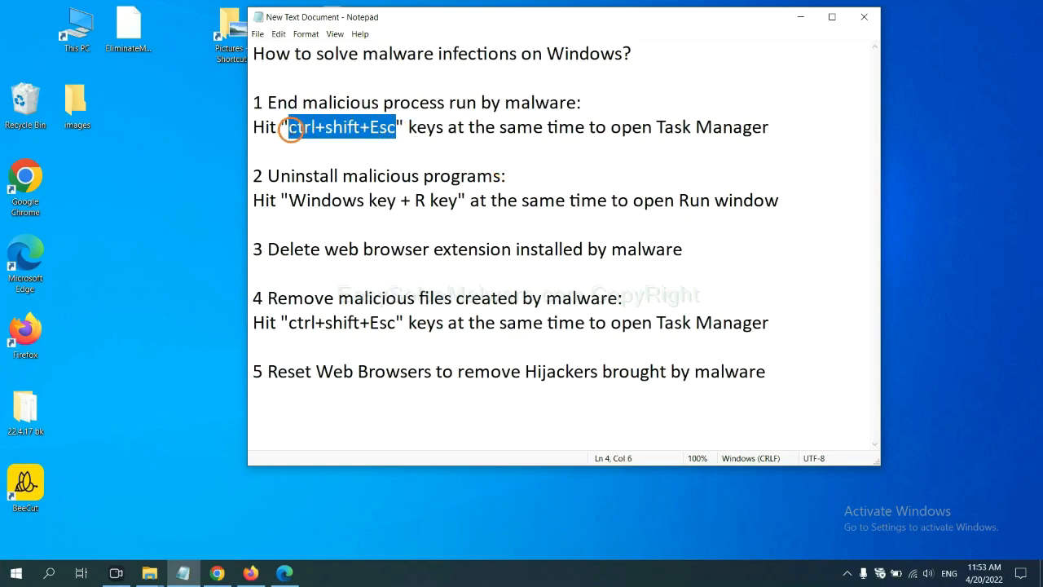
key("ctrl+shift+esc")
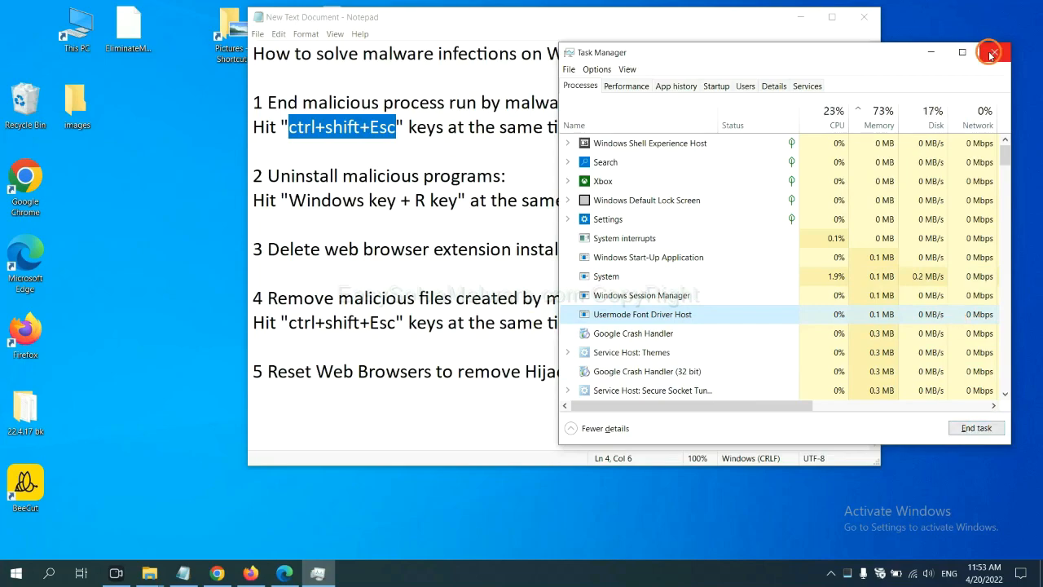
left_click(990, 52)
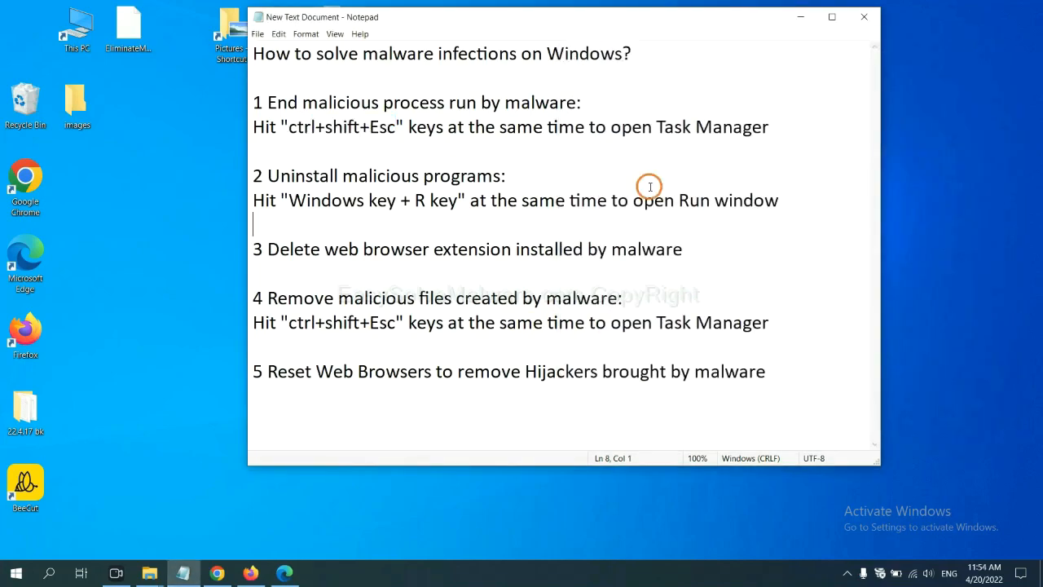
mouse_move(476, 196)
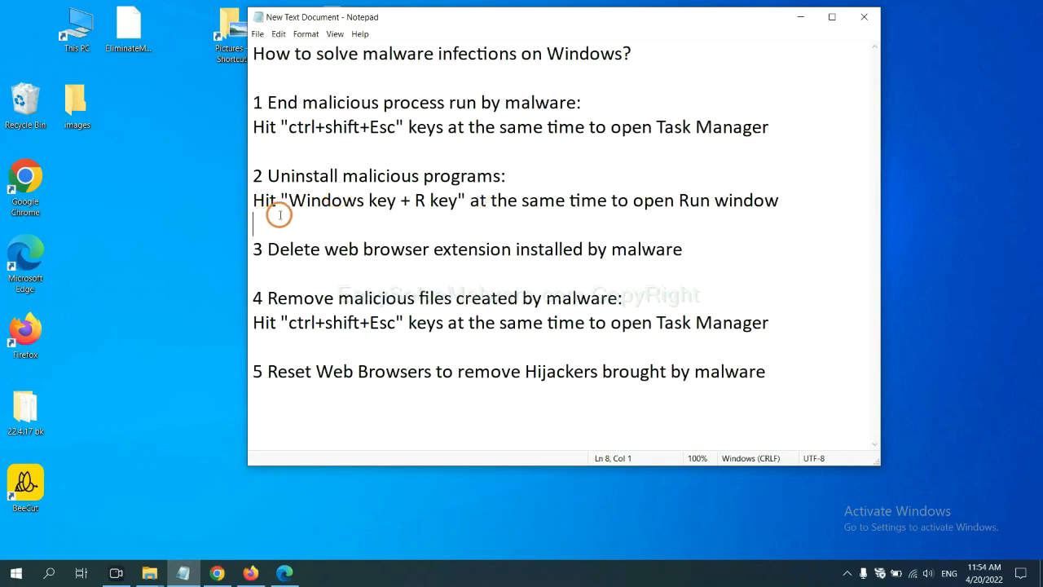
Launch Control Panel through the Win+R Run window with 'control panel'.
left_click_drag(290, 200, 440, 199)
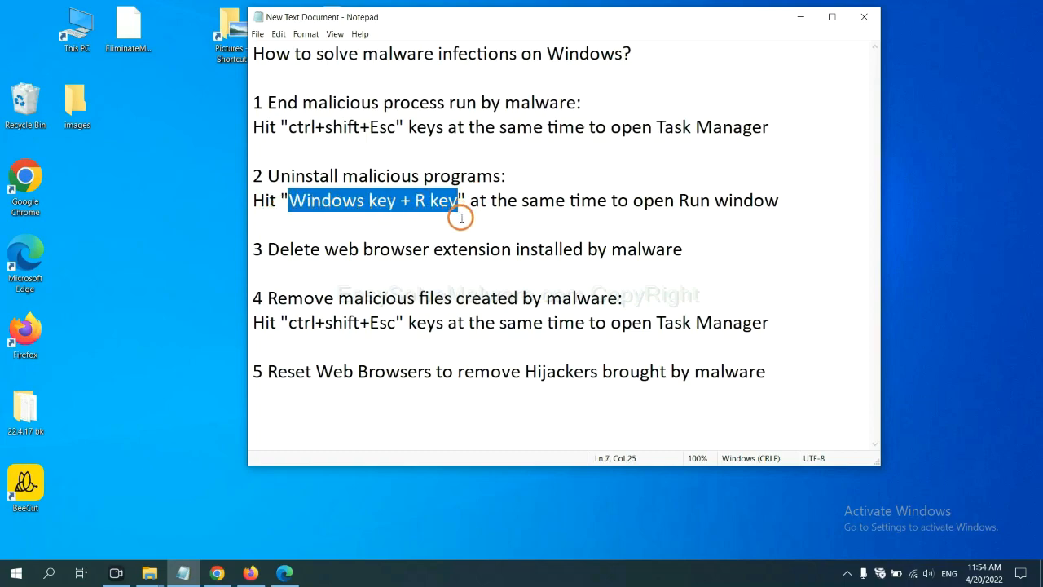
key("Win+r")
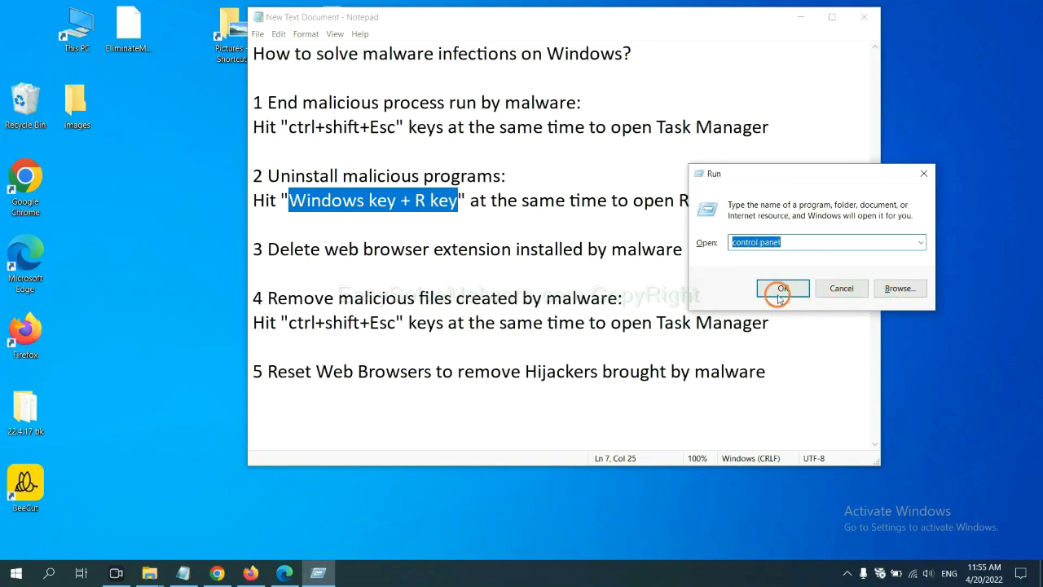
left_click(782, 288)
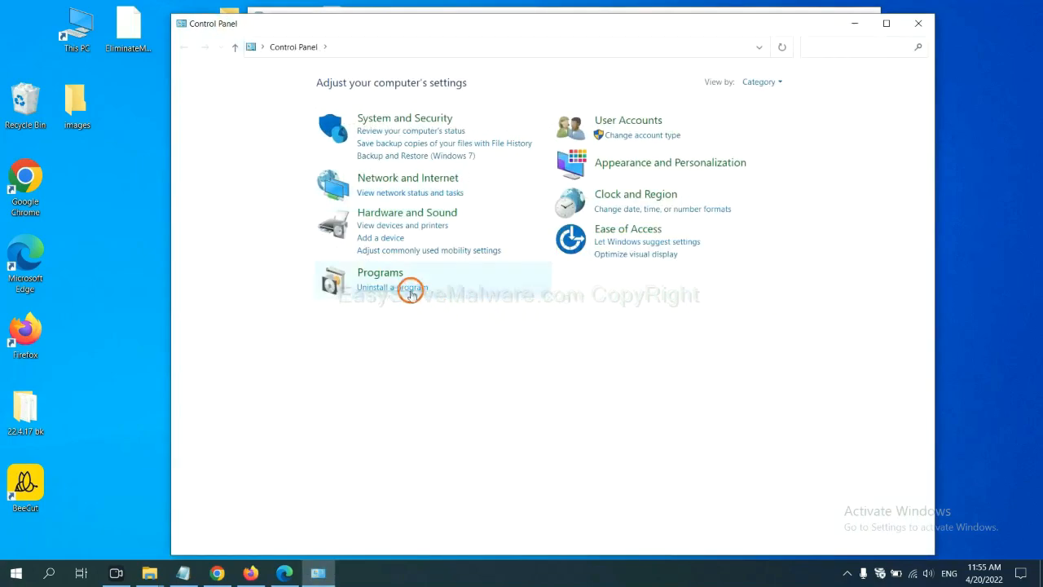
Open Programs and Features and select the Xiph.Org Open Codecs entry.
left_click(392, 287)
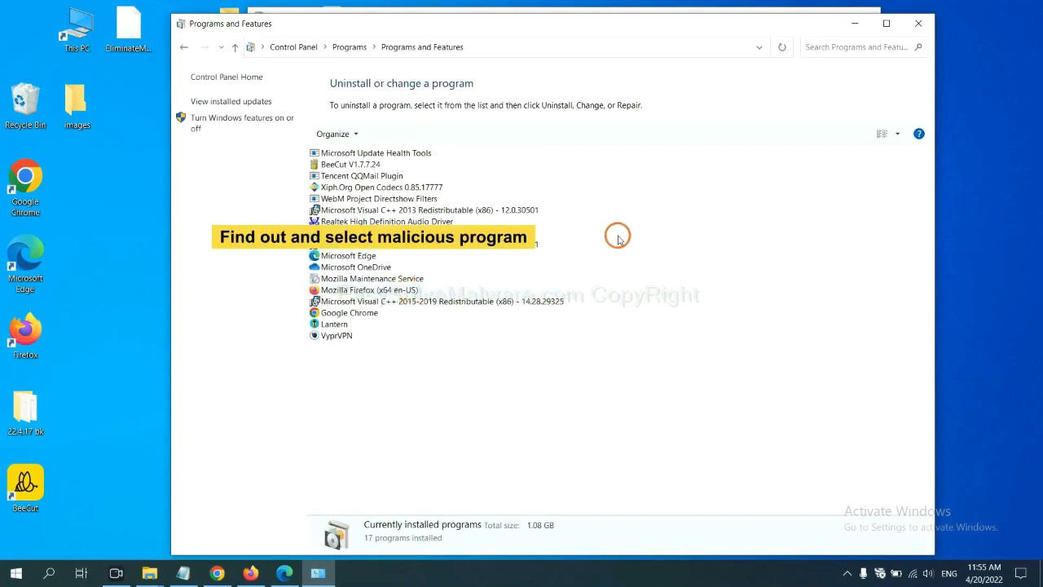
mouse_move(623, 229)
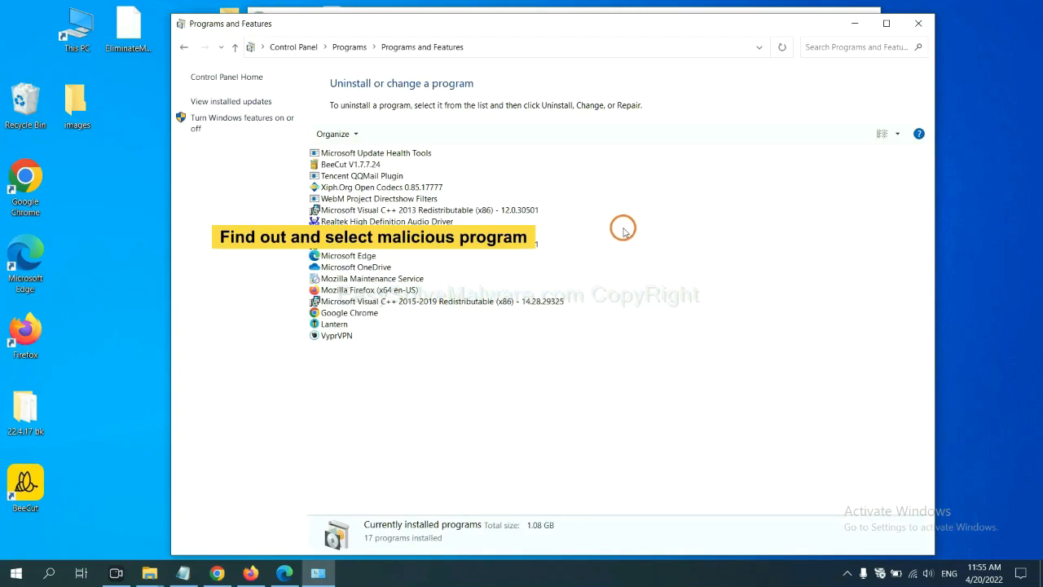
mouse_move(632, 222)
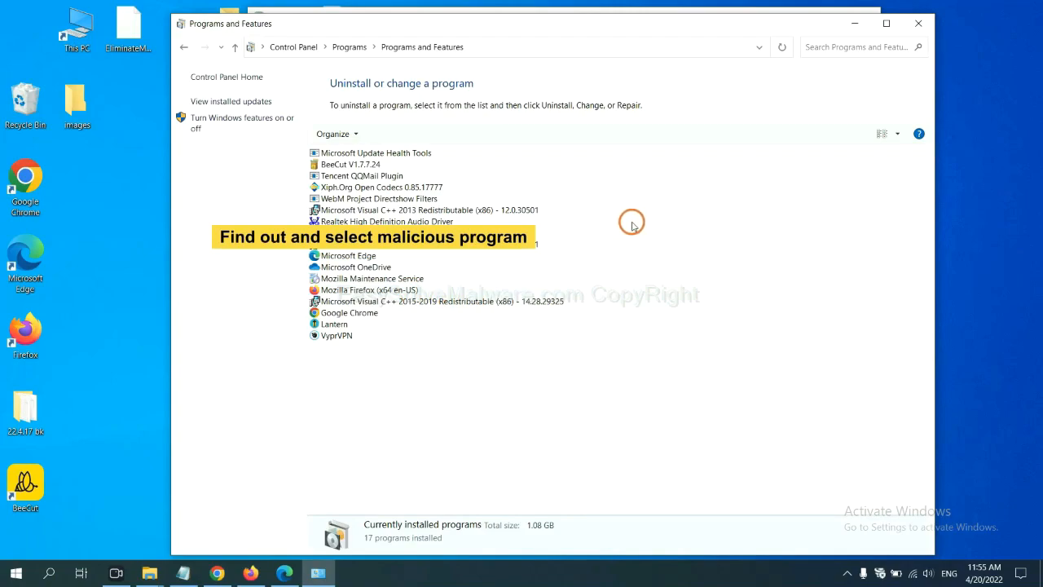
left_click(381, 187)
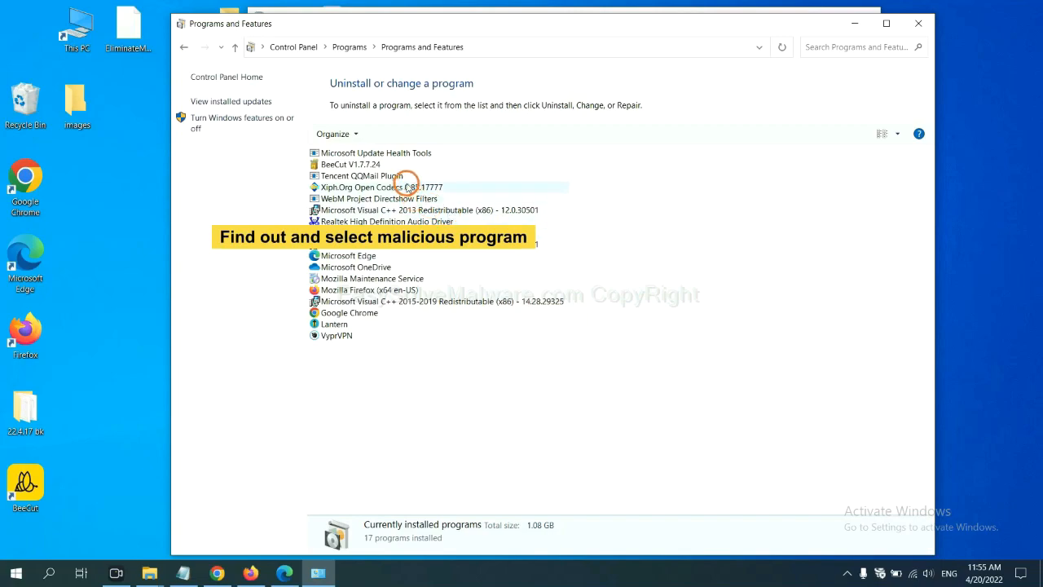
left_click(382, 186)
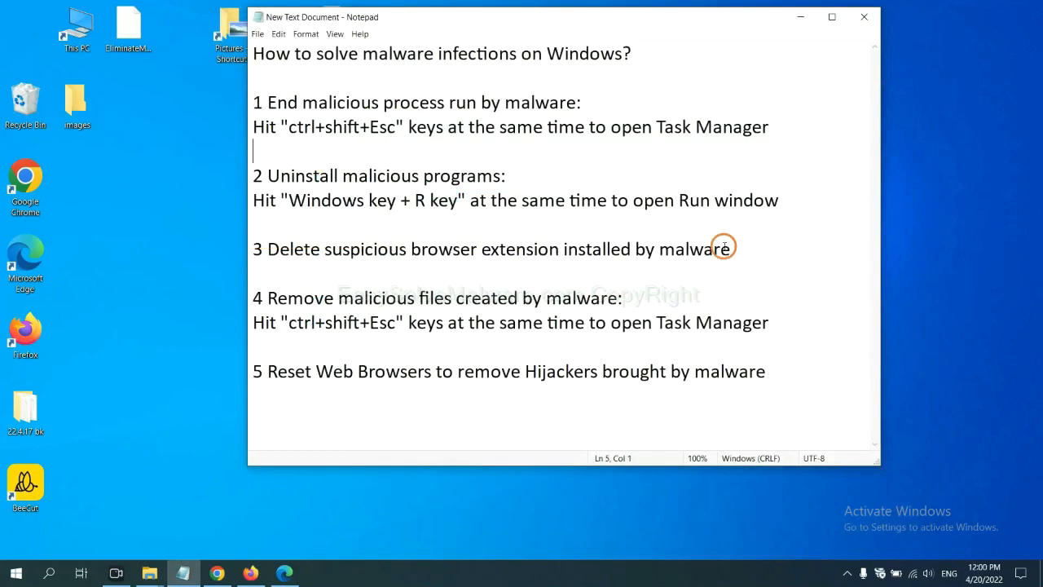
mouse_move(423, 275)
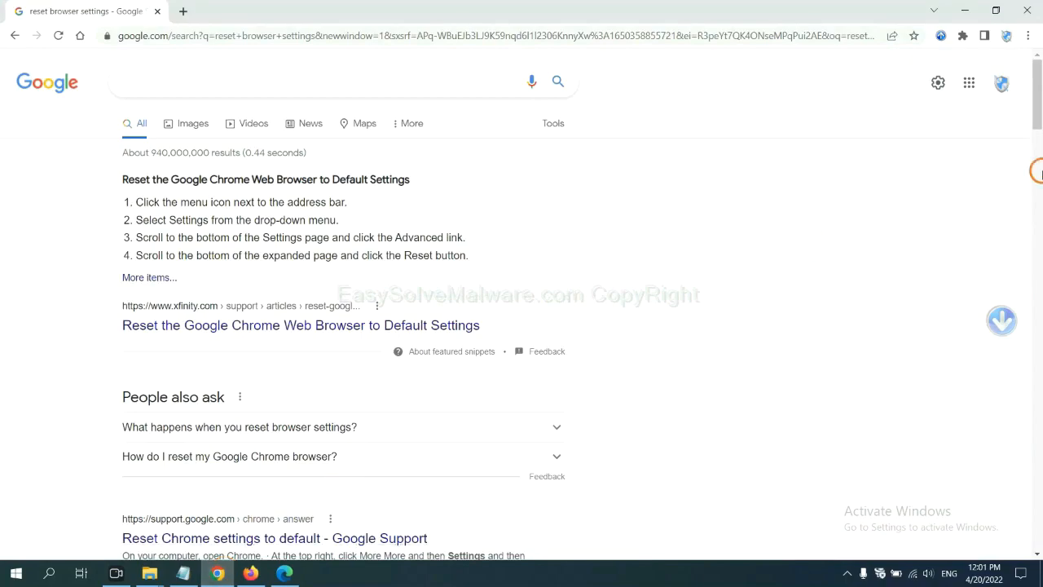
Open chrome://extensions via More tools to view the Scroll To Top extension.
left_click(1027, 36)
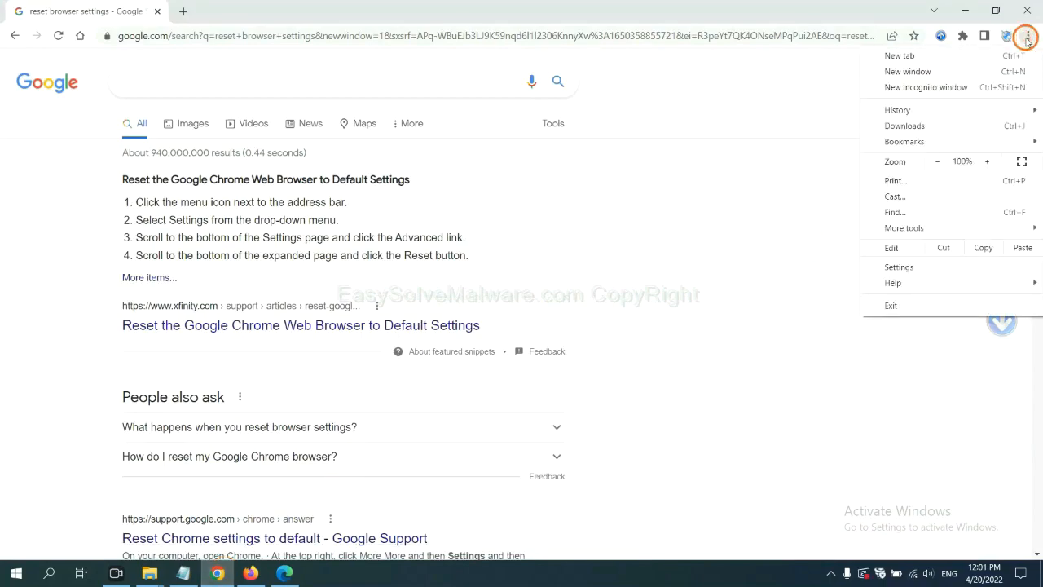
mouse_move(935, 196)
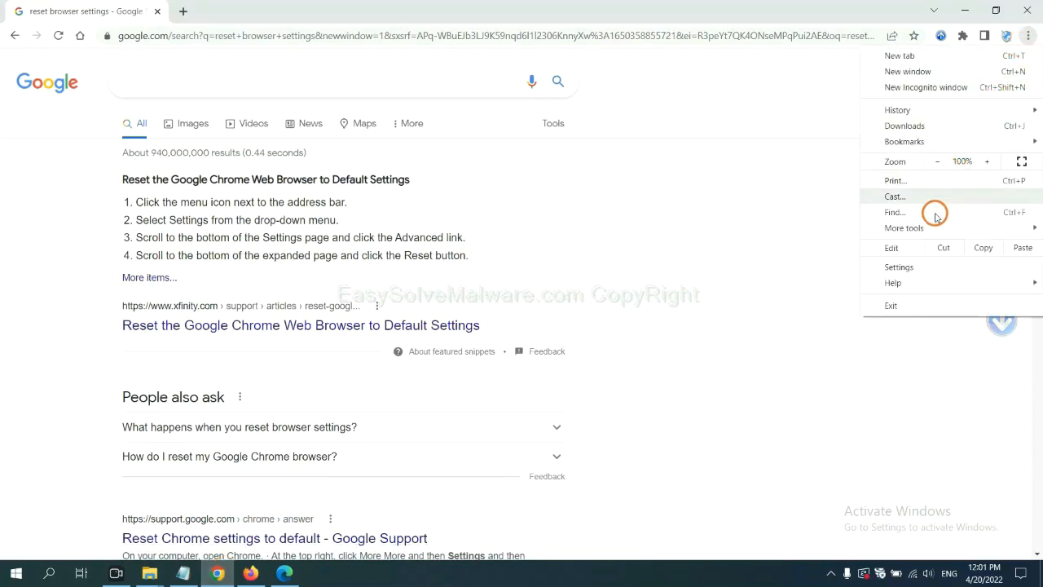
left_click(904, 227)
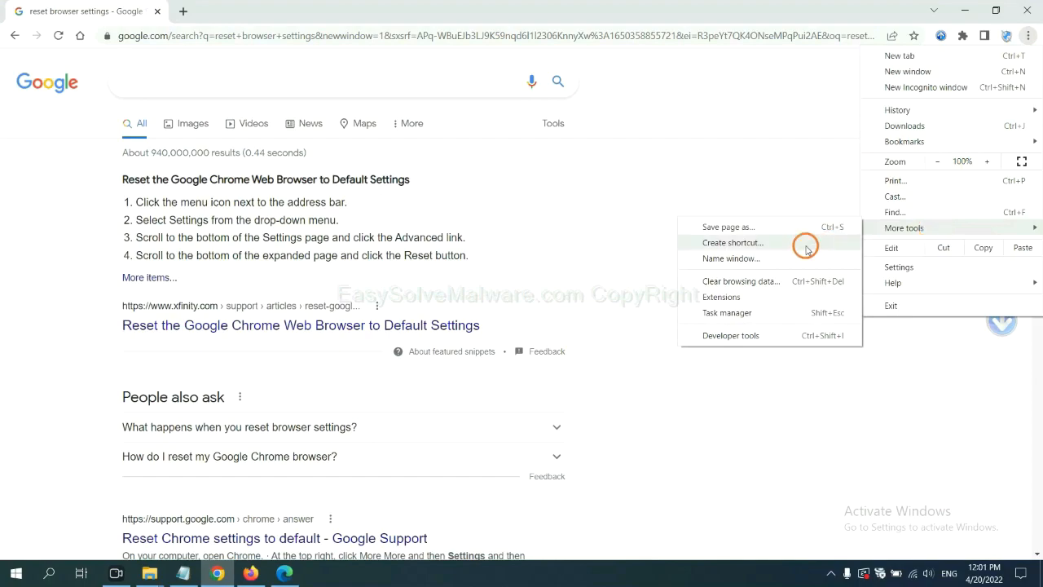
left_click(720, 296)
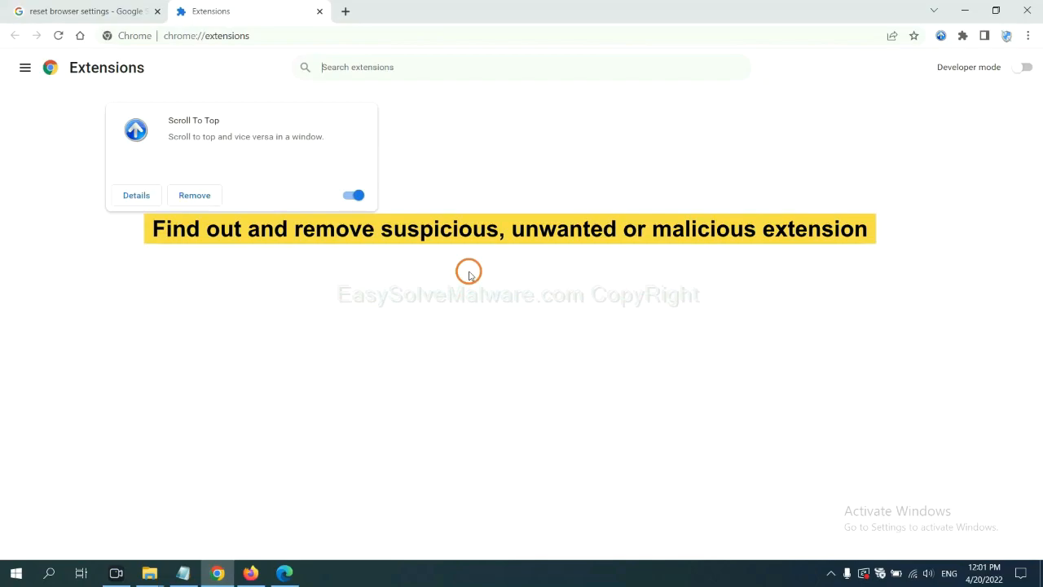
mouse_move(471, 263)
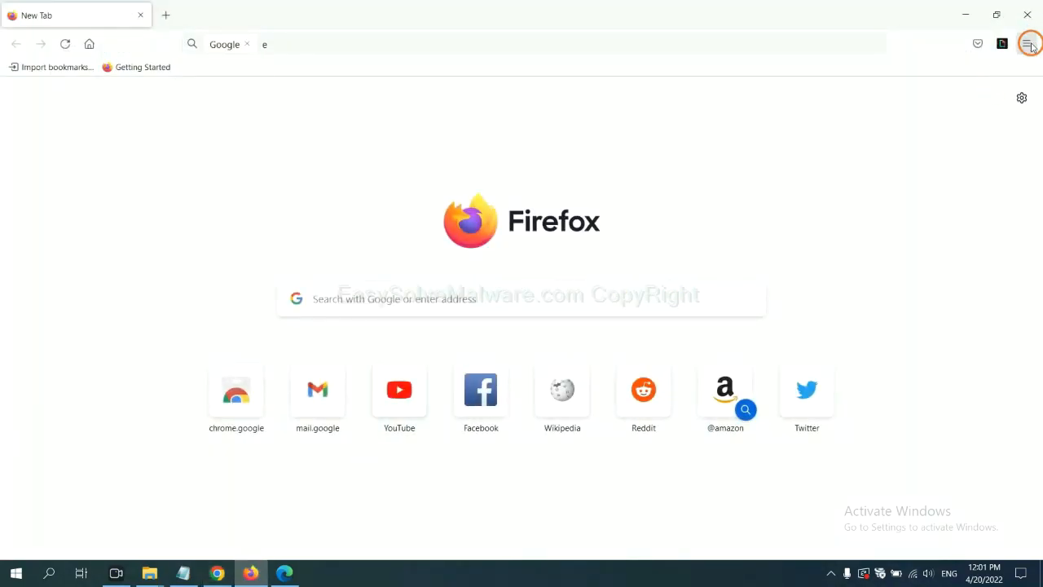
Show the options for GIPHY for Firefox in Add-ons and themes, then switch to Microsoft Edge.
left_click(1027, 44)
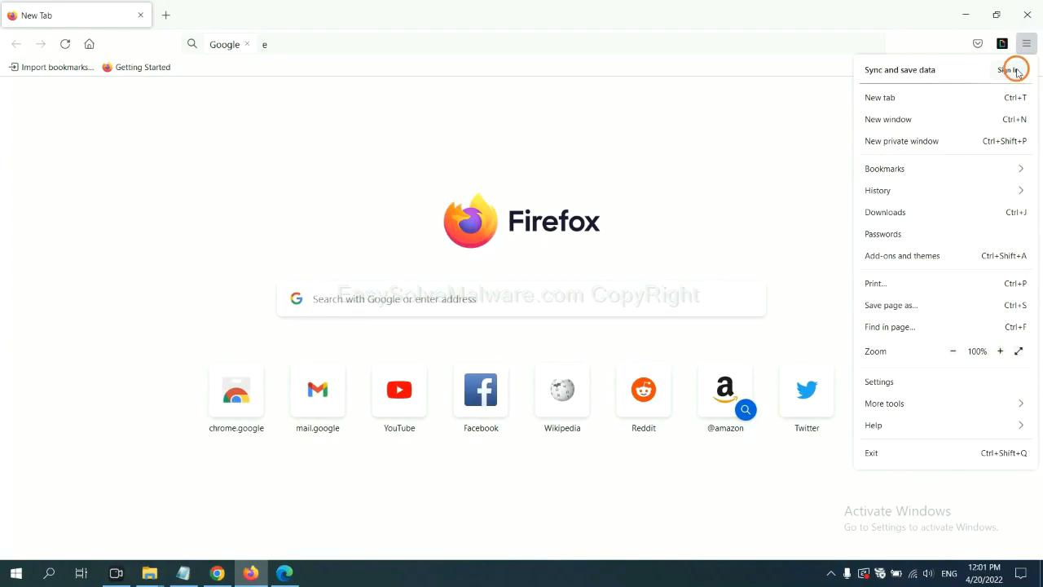
mouse_move(918, 226)
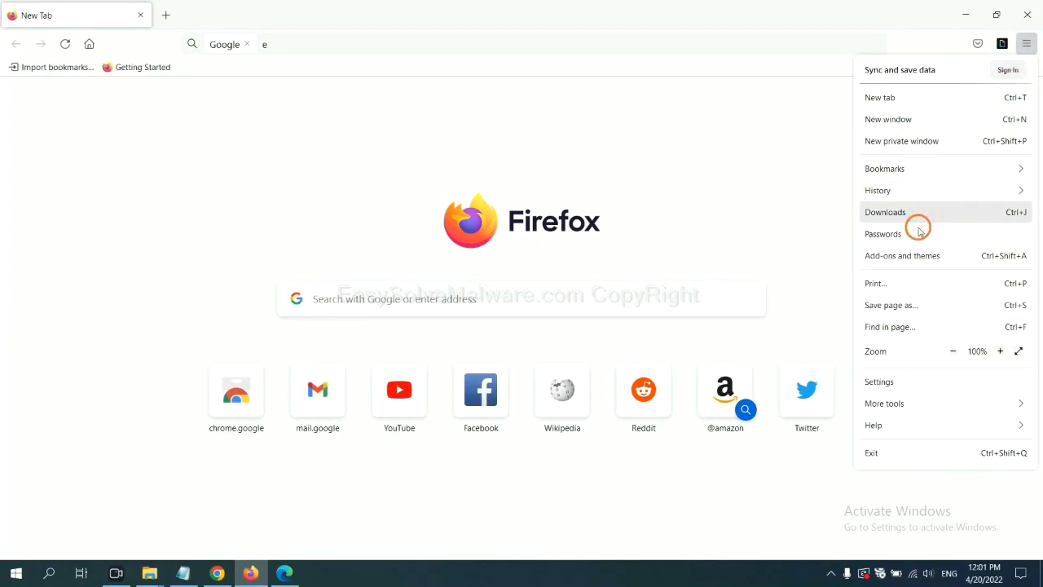
mouse_move(913, 255)
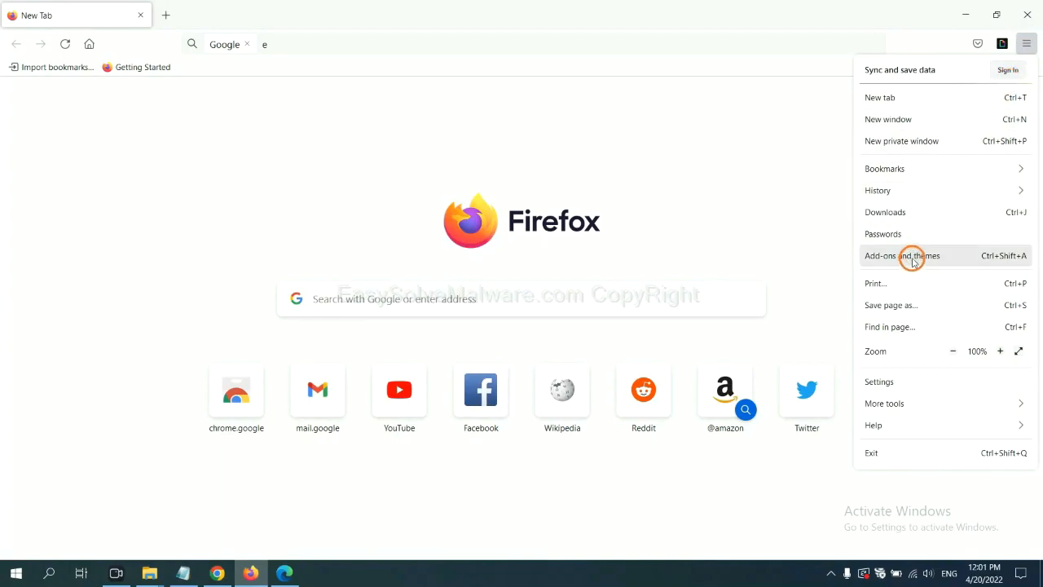
left_click(902, 255)
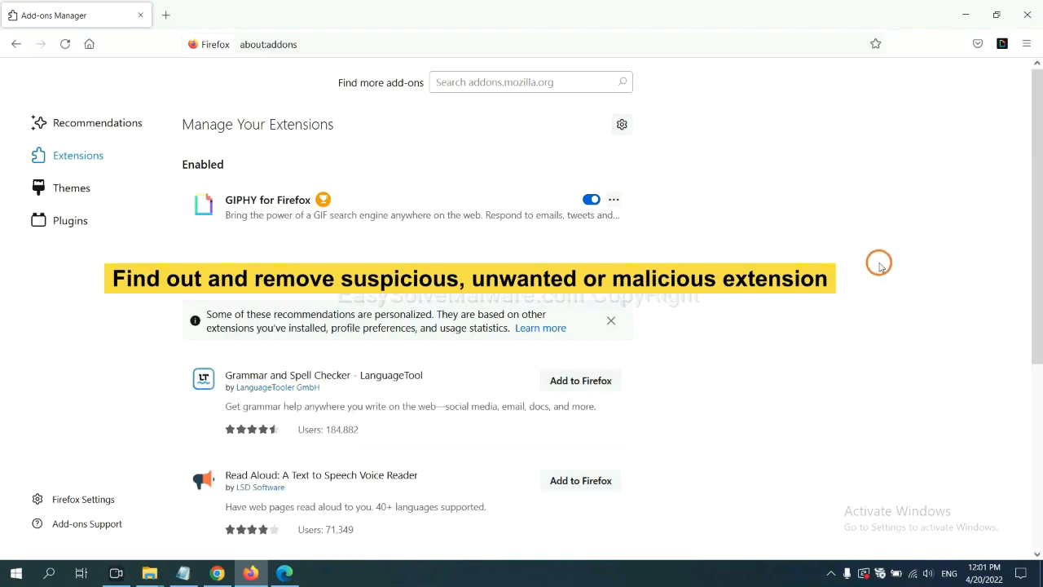
mouse_move(876, 265)
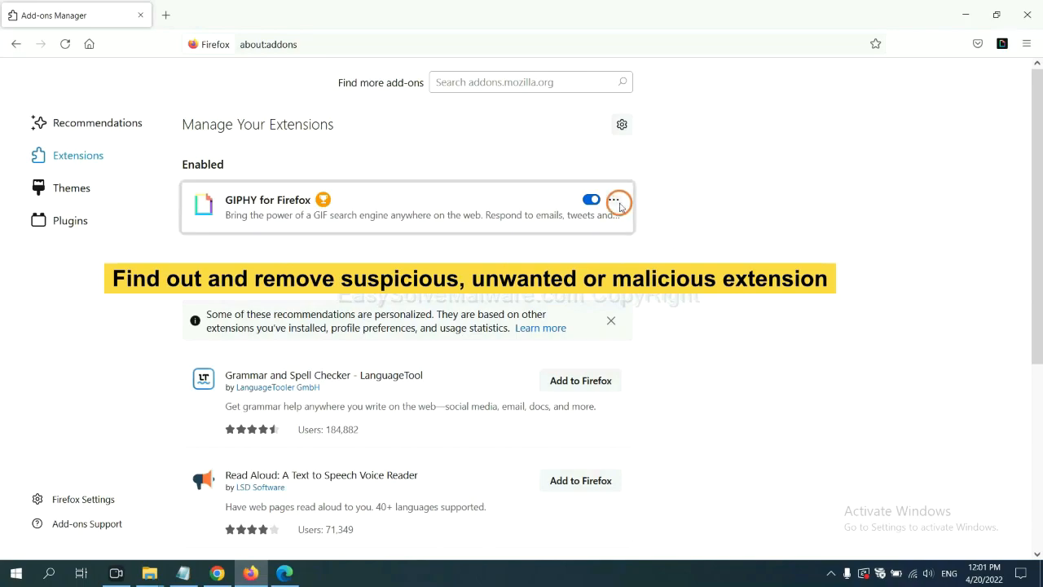
left_click(613, 199)
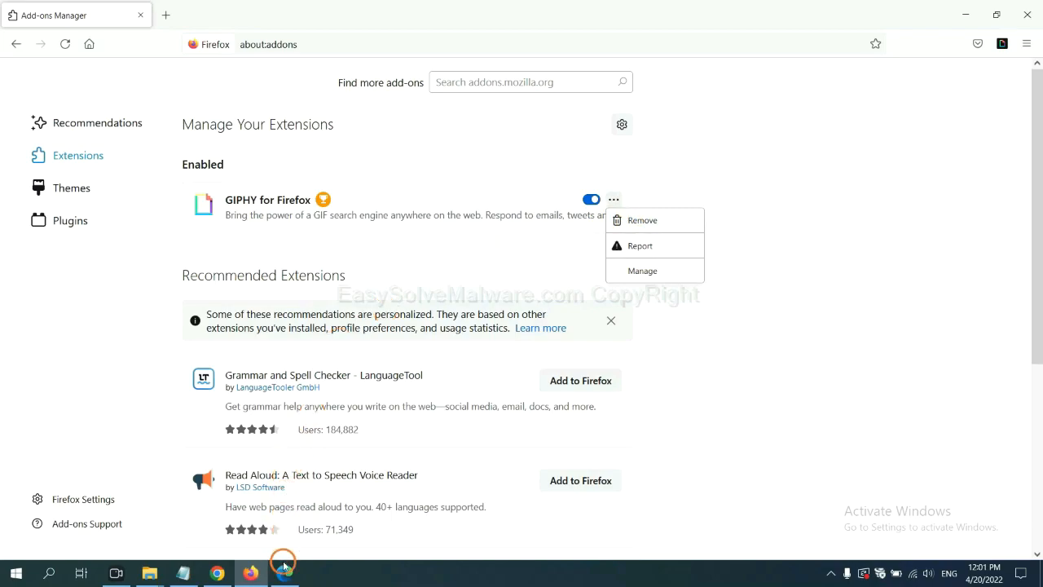
left_click(284, 572)
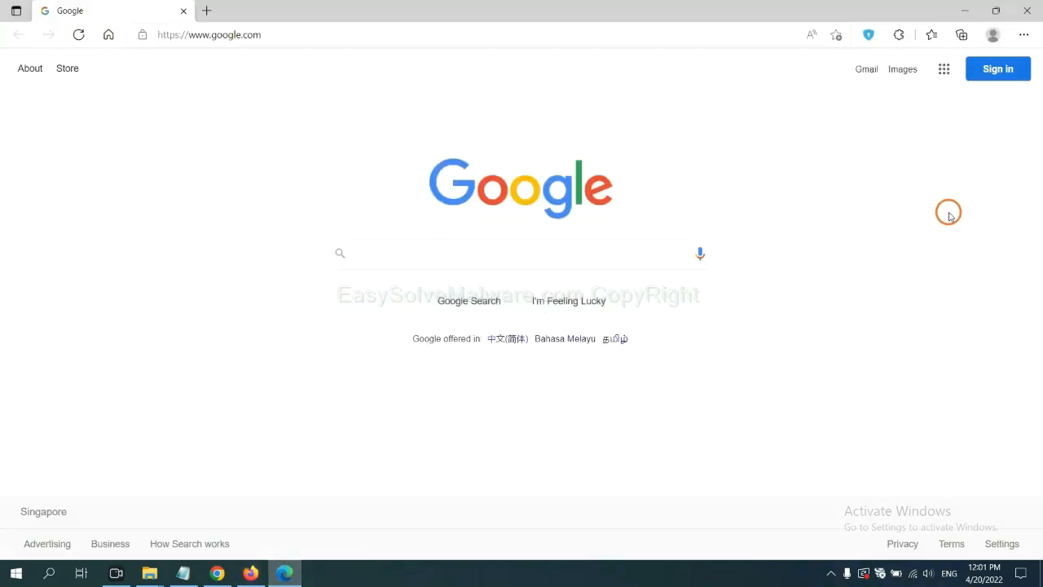
mouse_move(1023, 35)
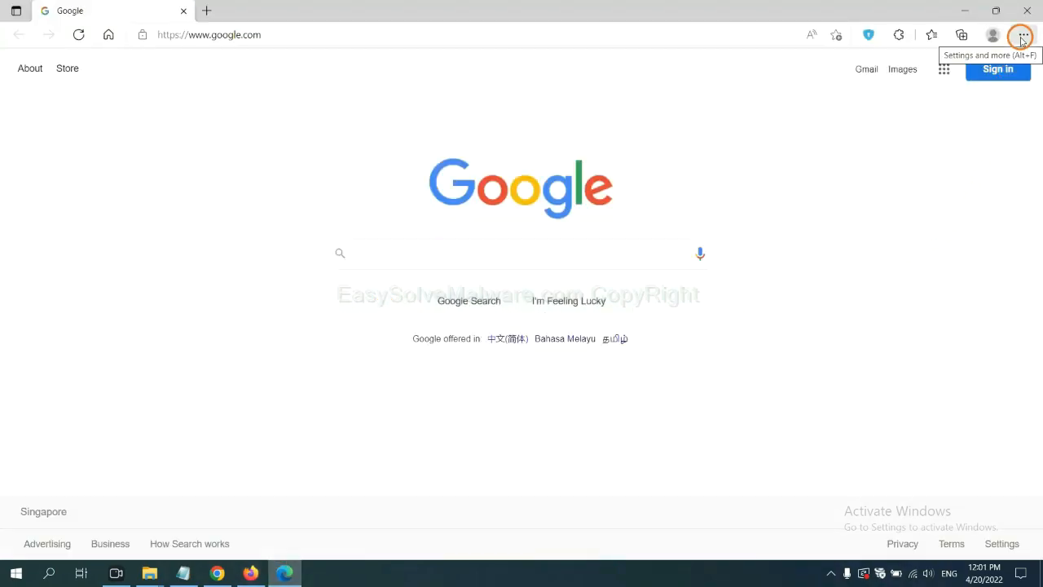
Remove ArcVpn Free Fast VPN Proxy from Edge's Manage extensions page and confirm.
left_click(1023, 35)
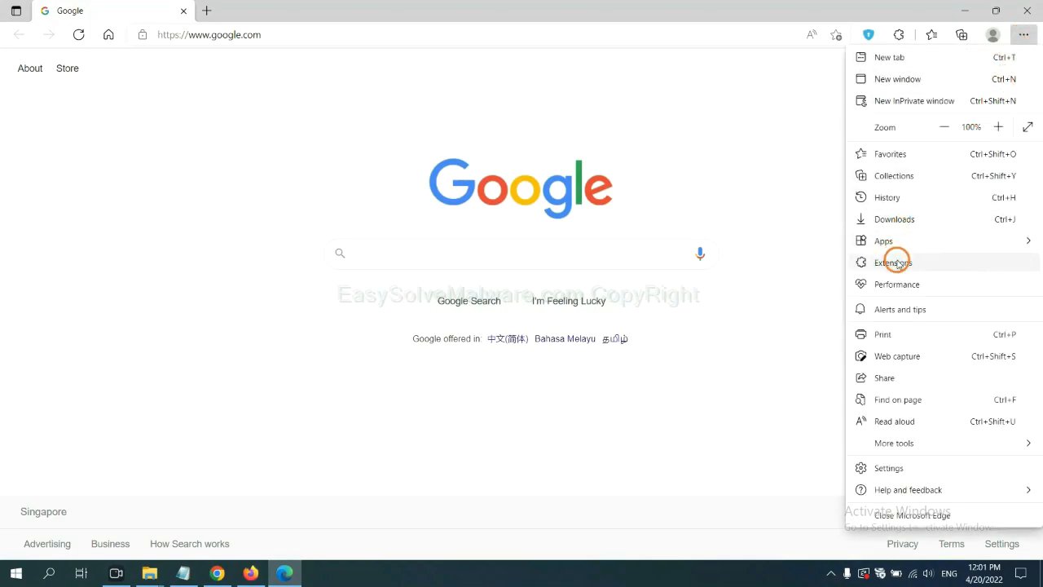
left_click(893, 261)
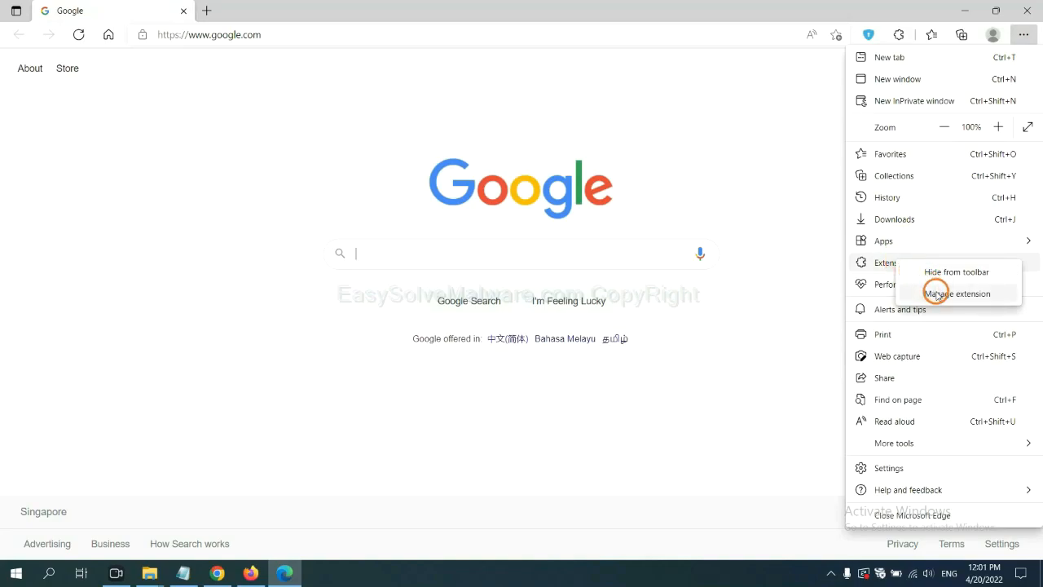
left_click(957, 293)
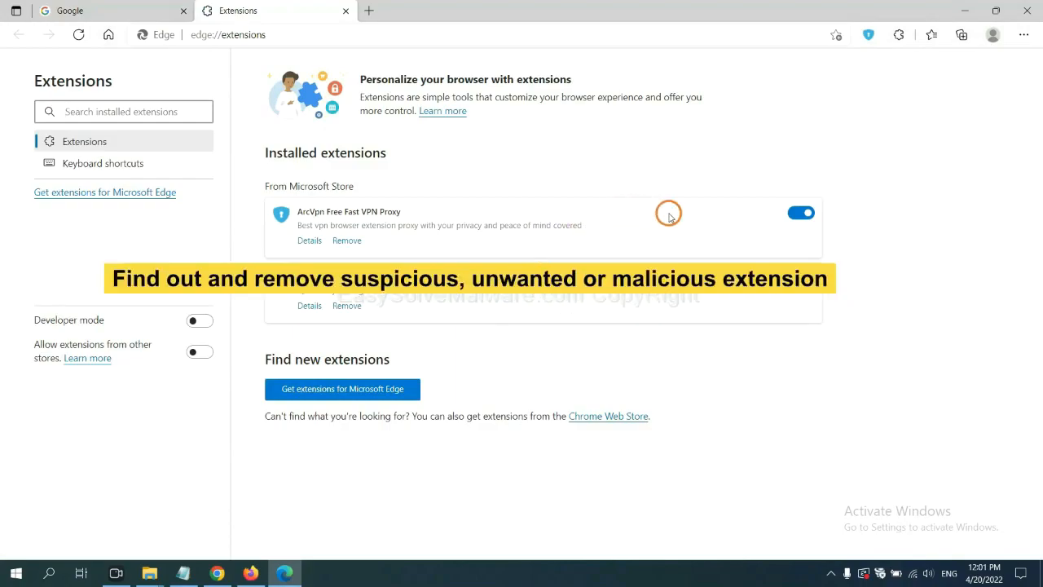
mouse_move(431, 255)
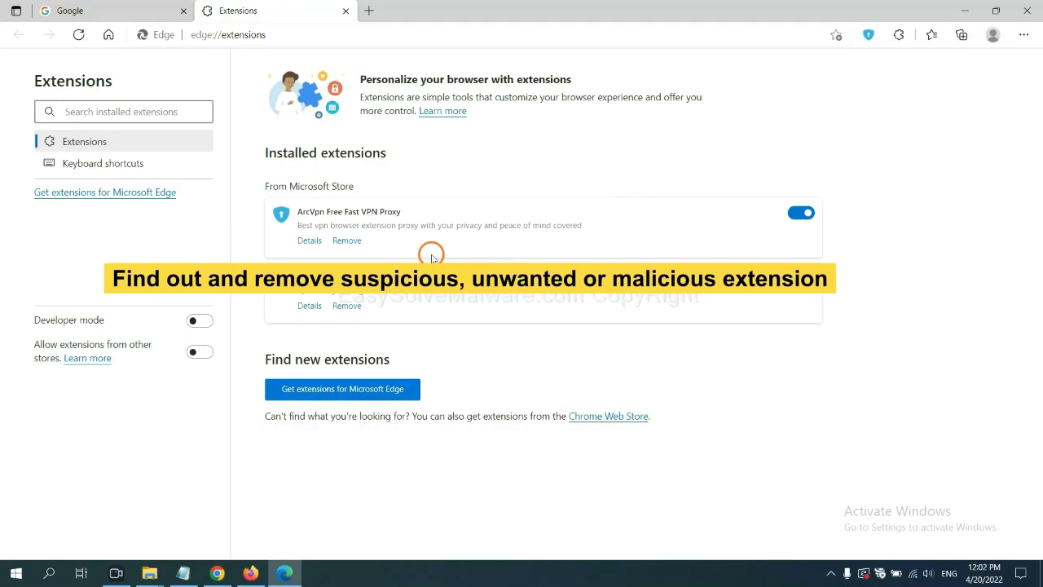
mouse_move(386, 241)
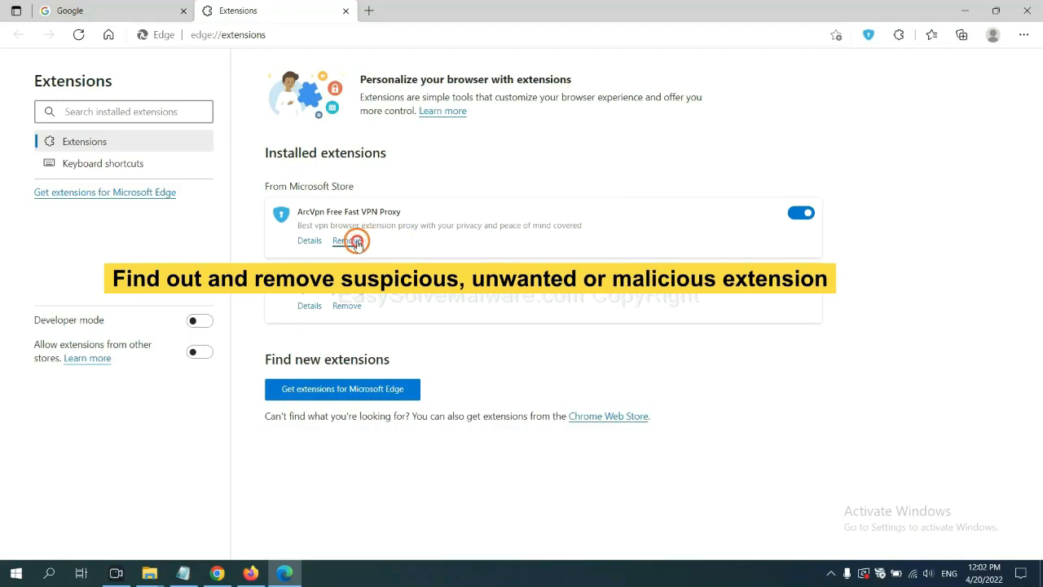
left_click(346, 240)
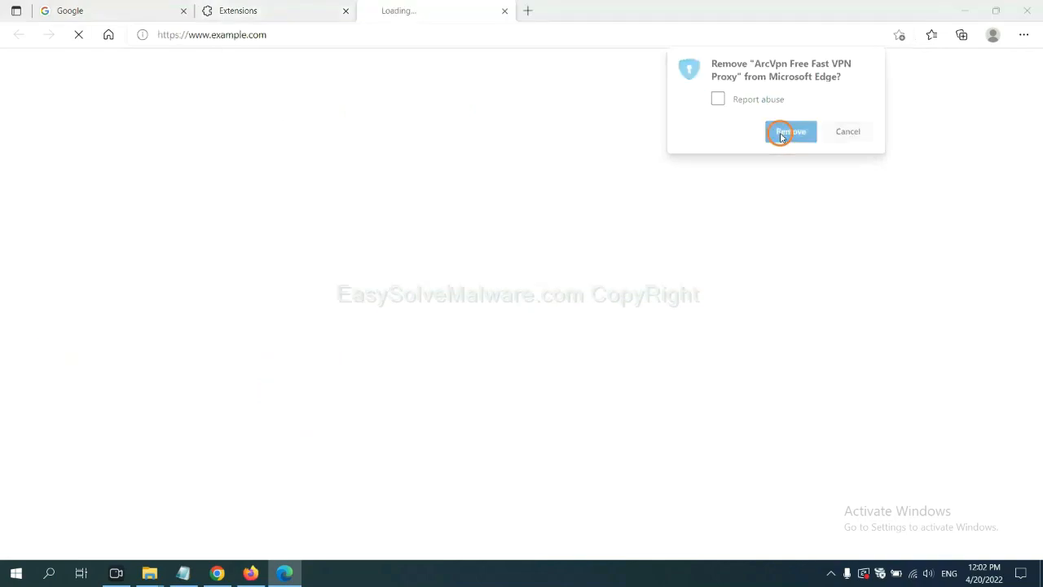
left_click(788, 131)
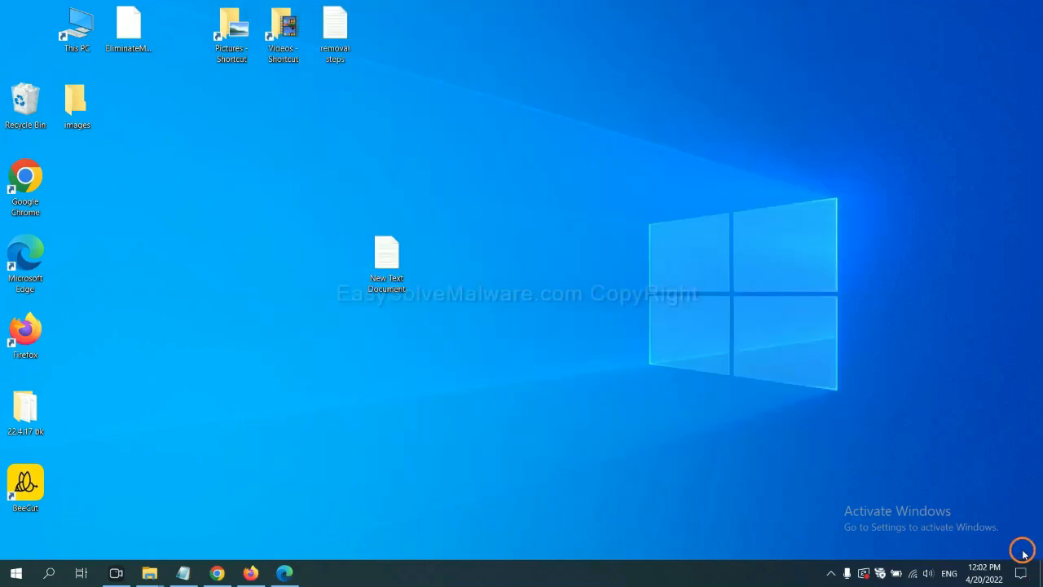
Reopen the New Text Document note, select the step 4 registry lines and bring up Run.
double_click(386, 257)
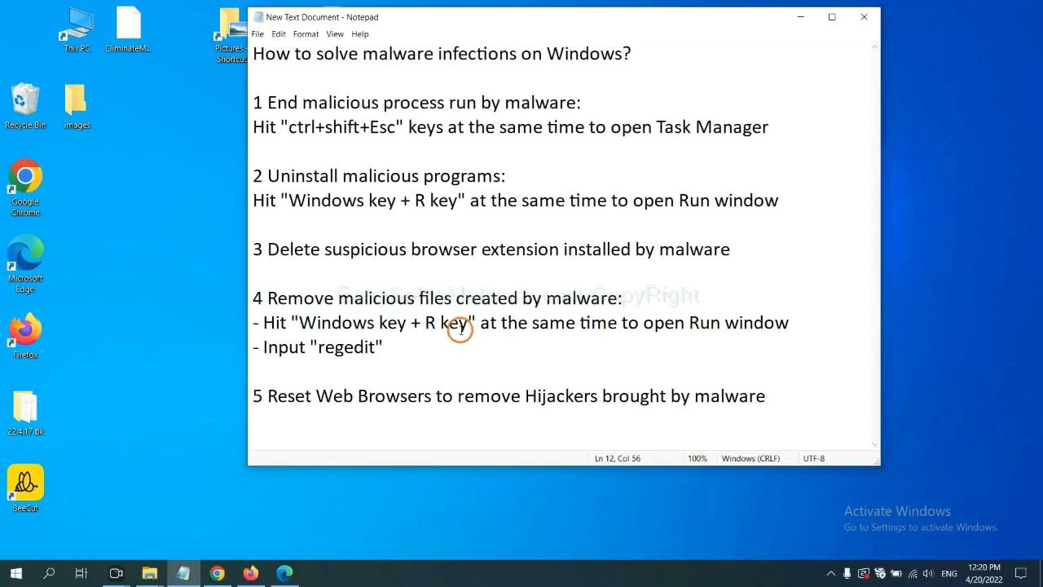
mouse_move(313, 330)
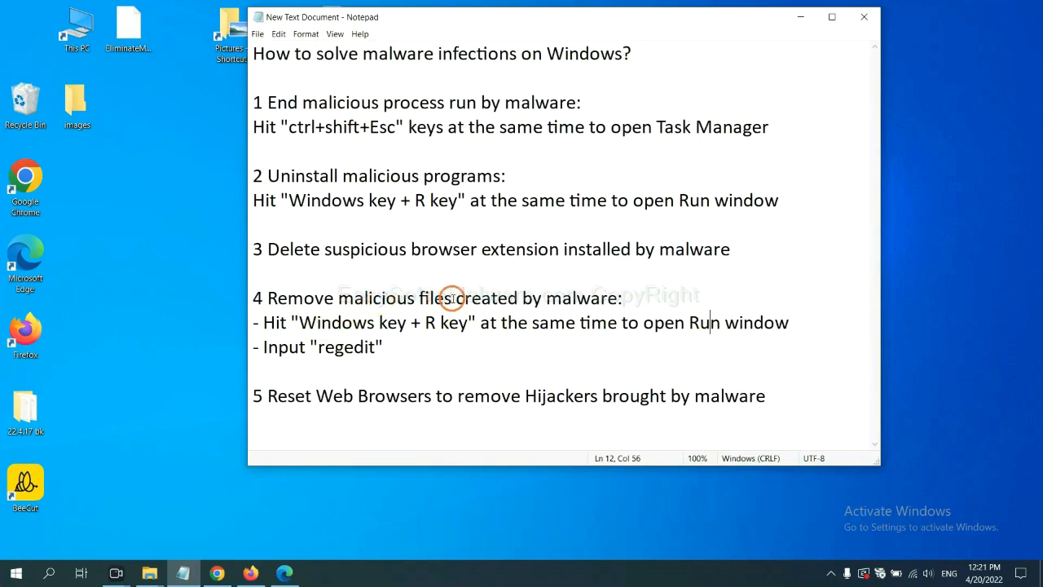
mouse_move(352, 310)
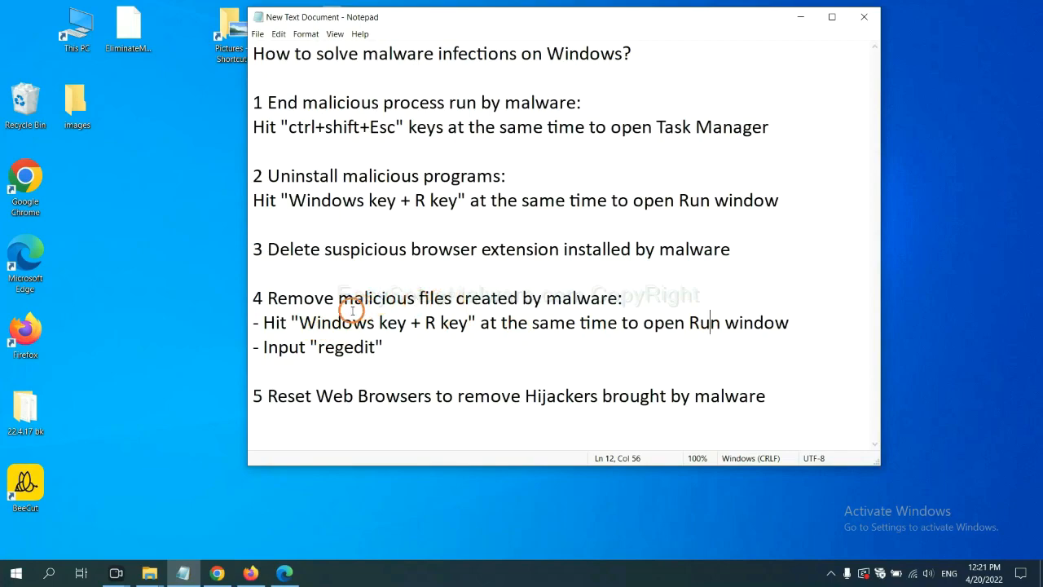
mouse_move(269, 322)
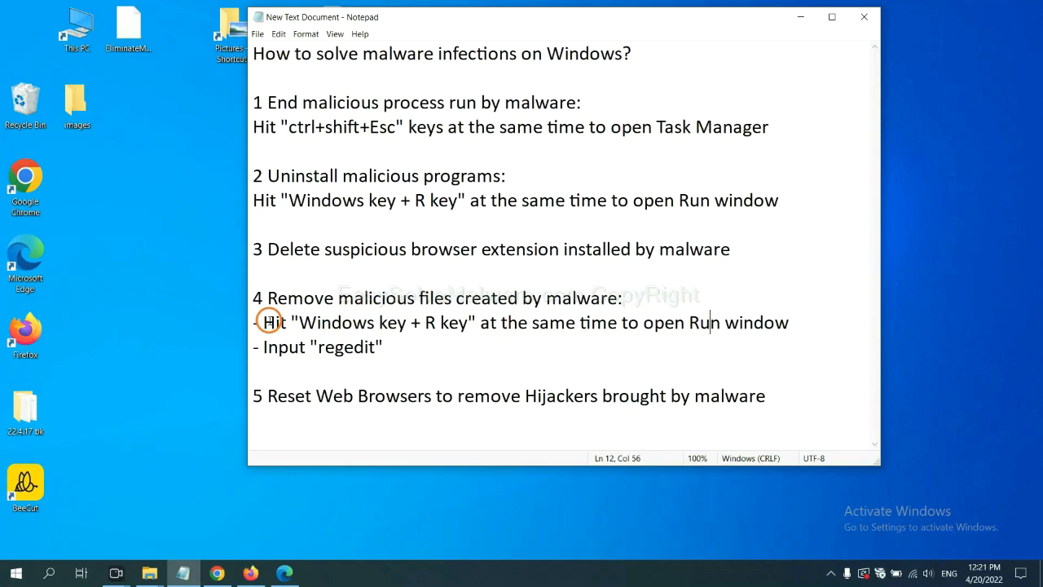
left_click_drag(264, 322, 601, 346)
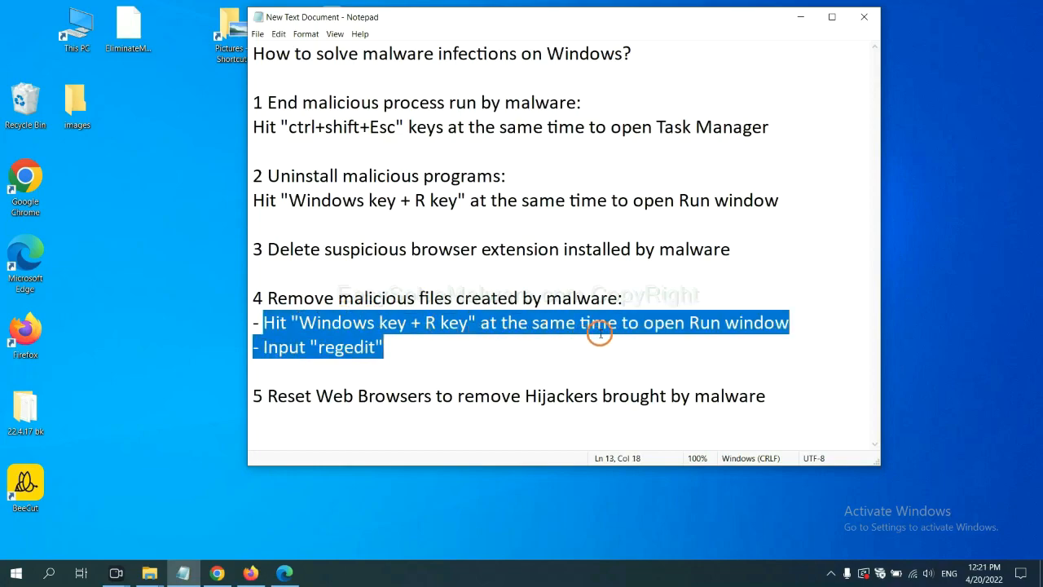
key("win+r")
type("regedit")
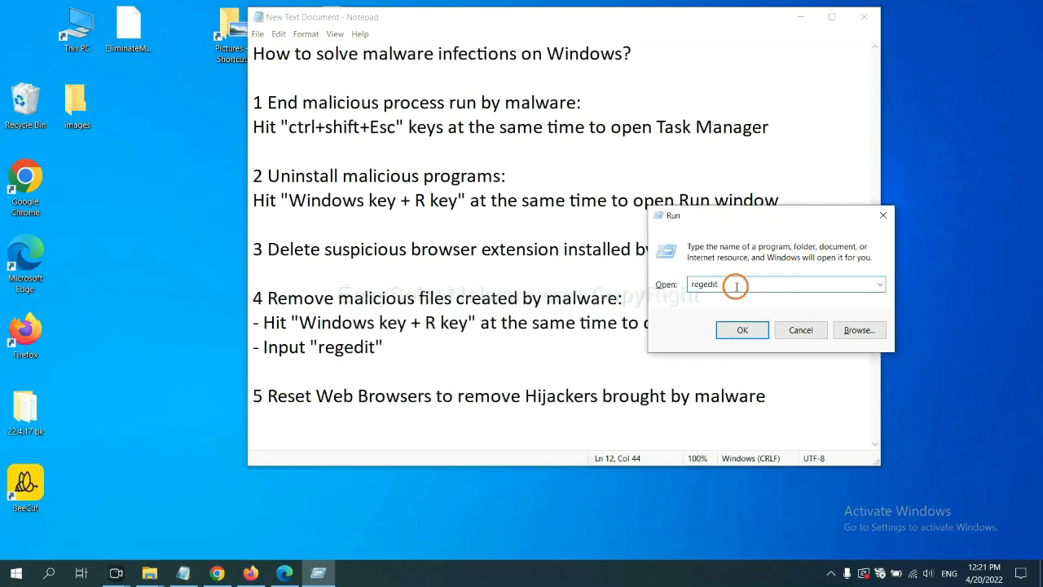
Launch Registry Editor and Edit > Find the malware name, landing on BeeCut.exe.
left_click(742, 329)
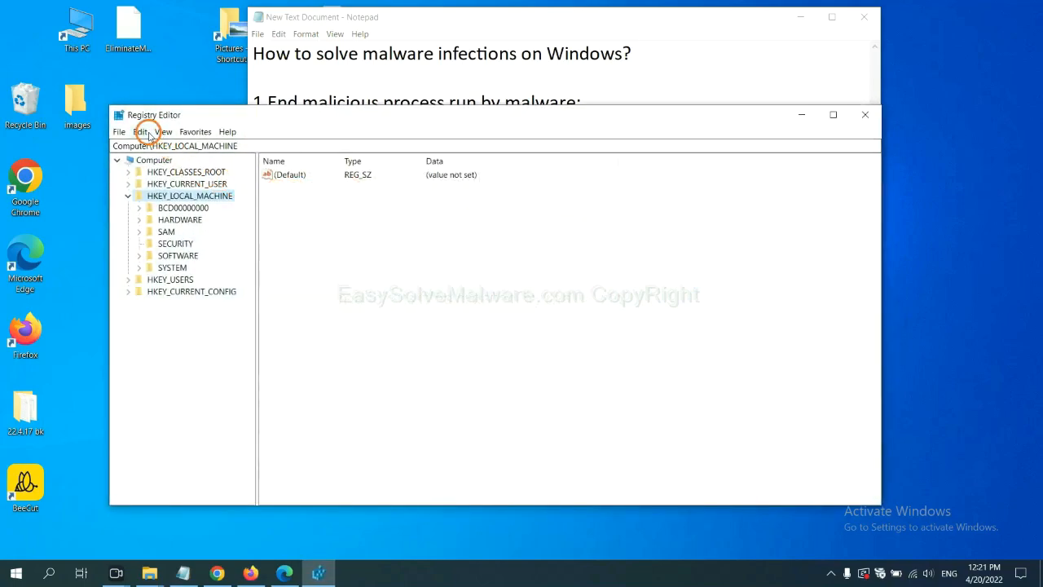
left_click(142, 131)
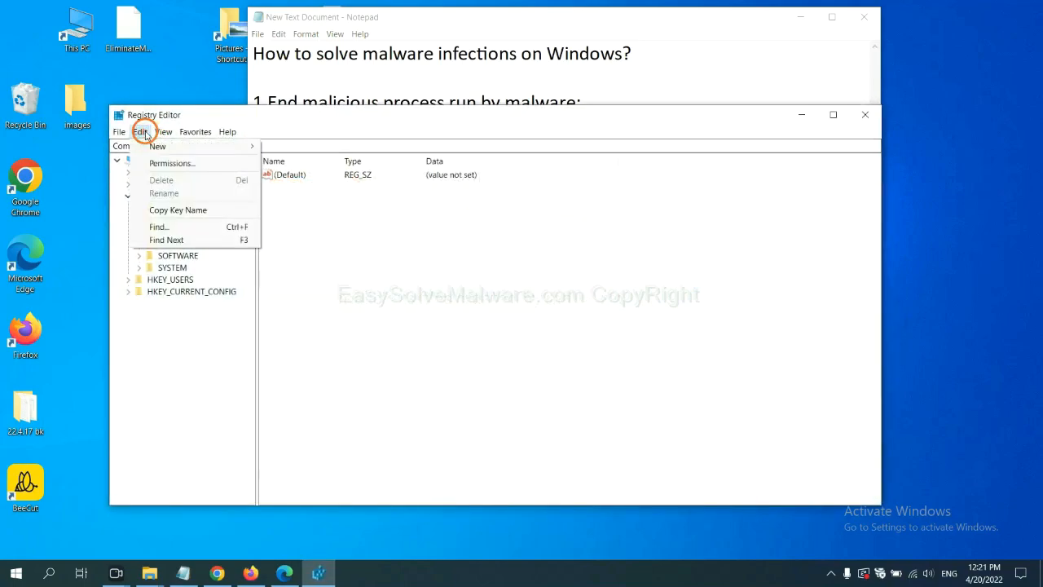
mouse_move(182, 227)
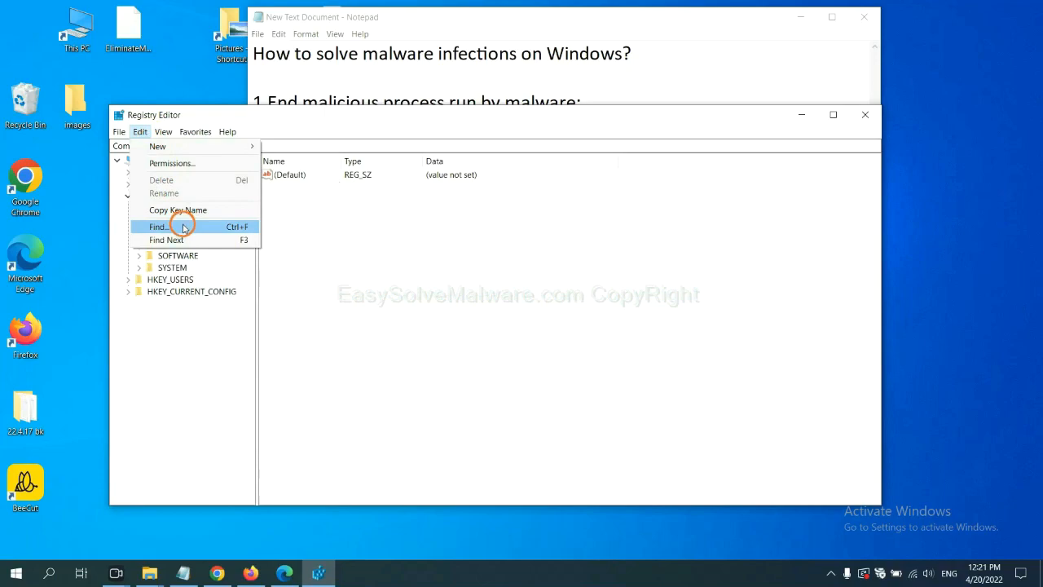
left_click(158, 226)
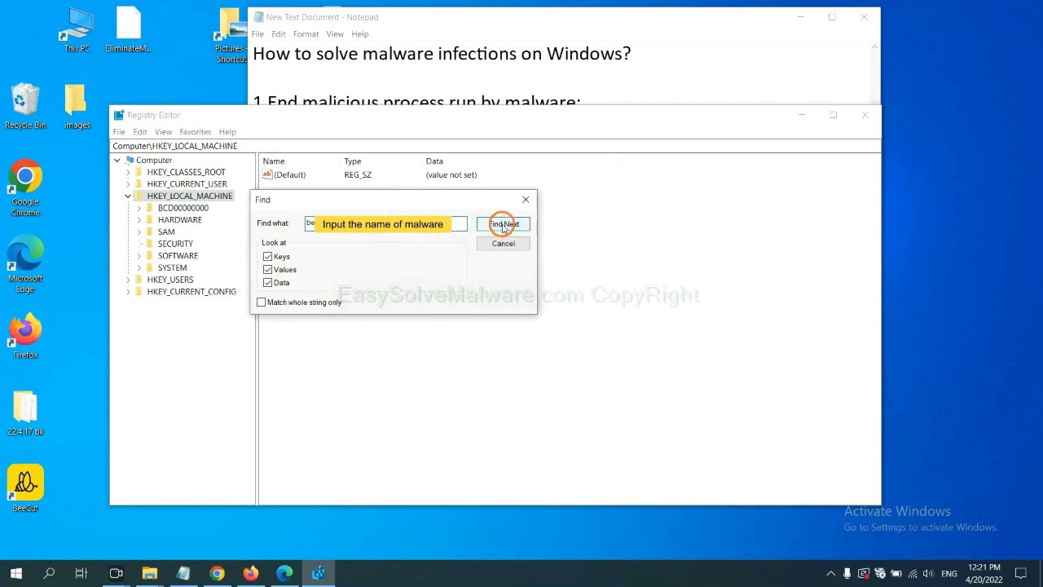
left_click(502, 223)
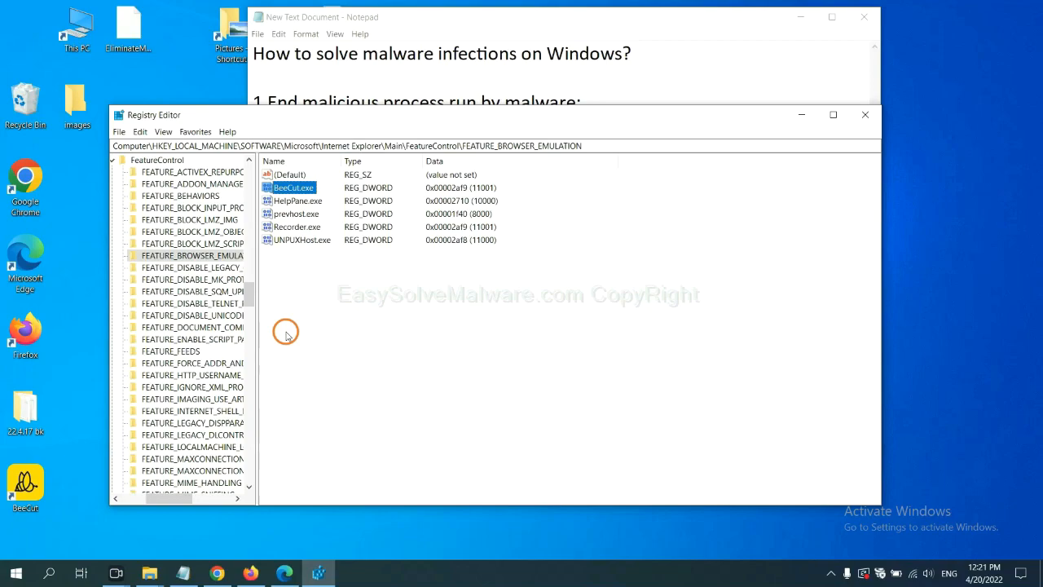
Show the context menu for the found FEATURE_BROWSER_EMULATION registry key.
right_click(194, 255)
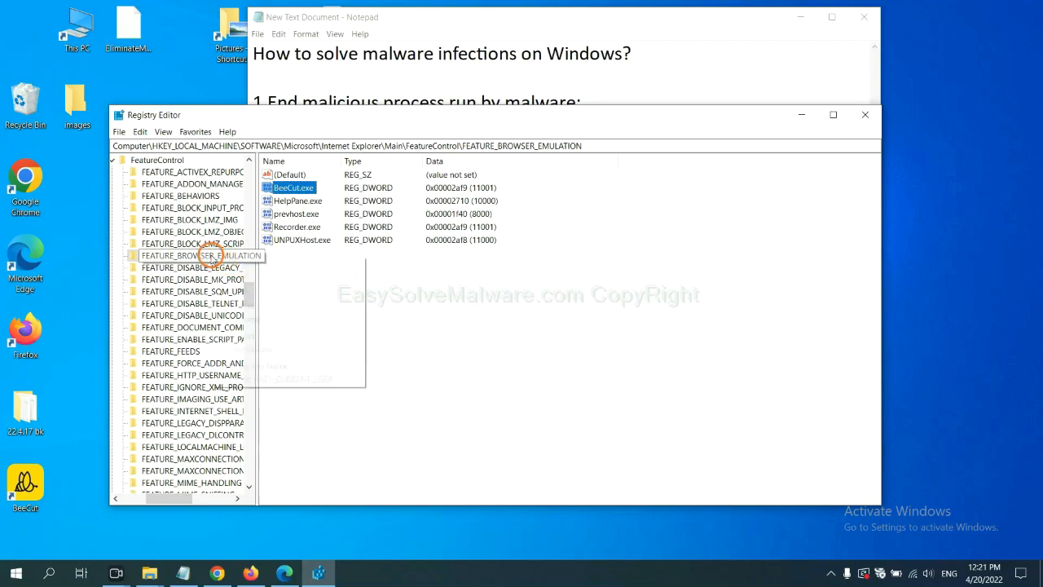
right_click(193, 255)
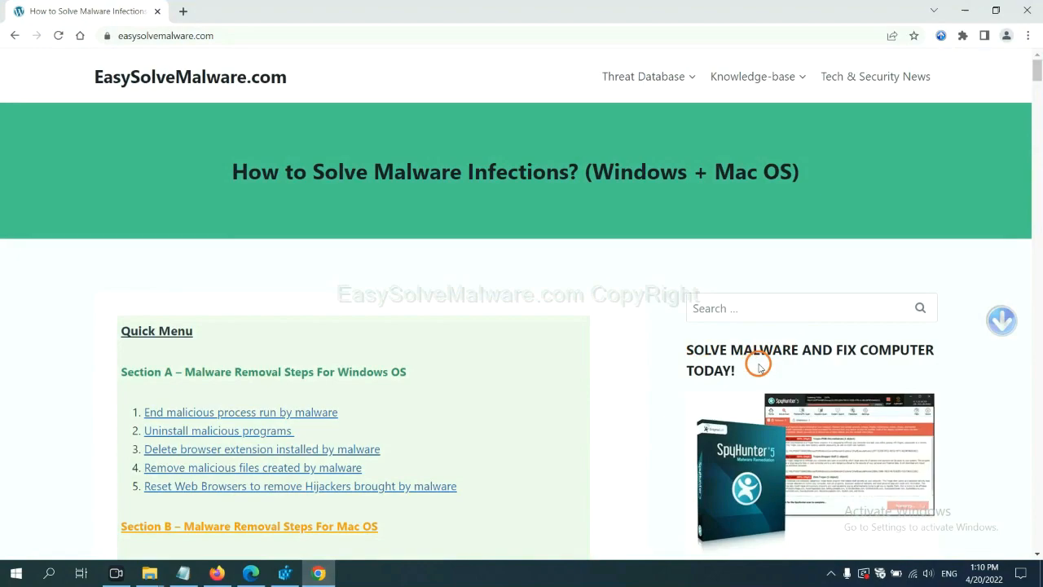
Scroll the EasySolveMalware guide down to the Section A Windows removal steps.
scroll("down", 3)
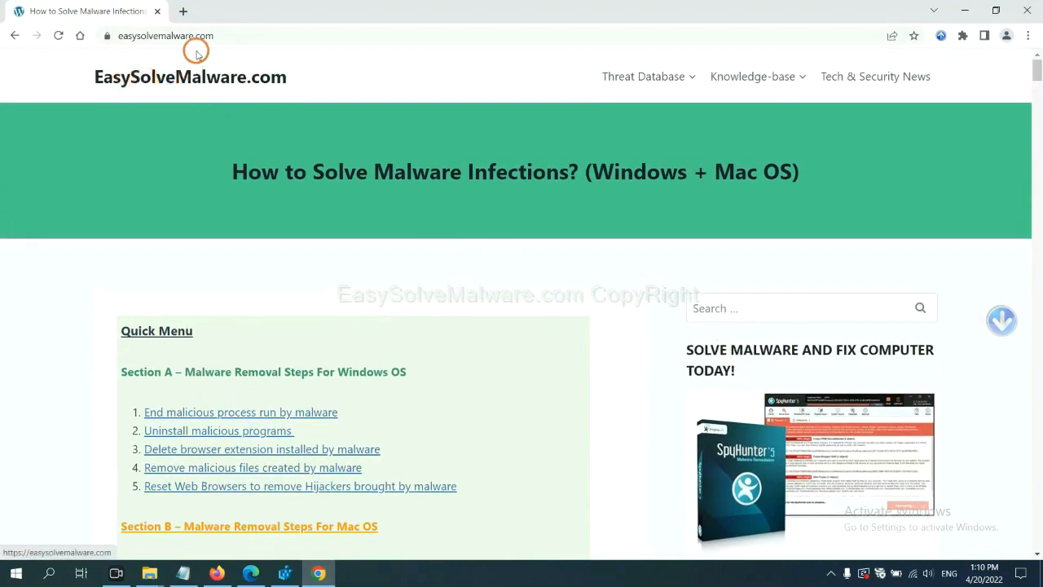
scroll("down", 3)
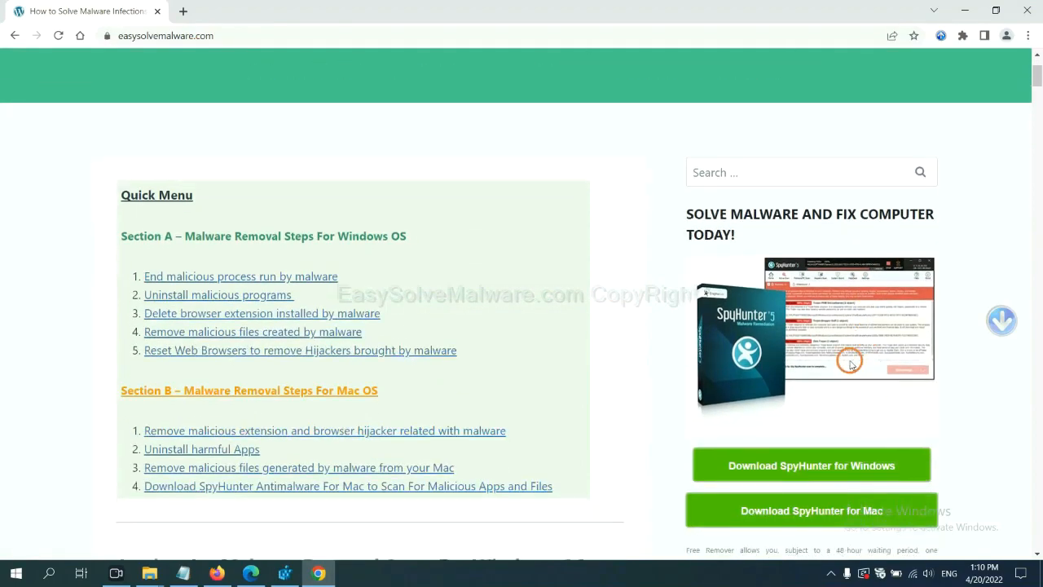
scroll("down", 3)
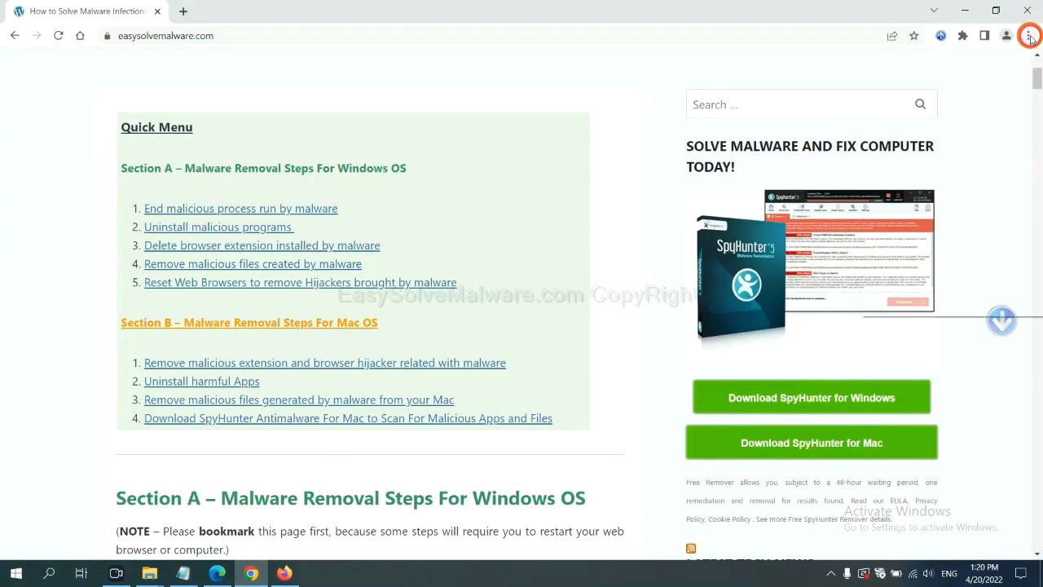
Search Chrome settings for 'reset' and choose Restore settings to their original defaults.
left_click(1027, 36)
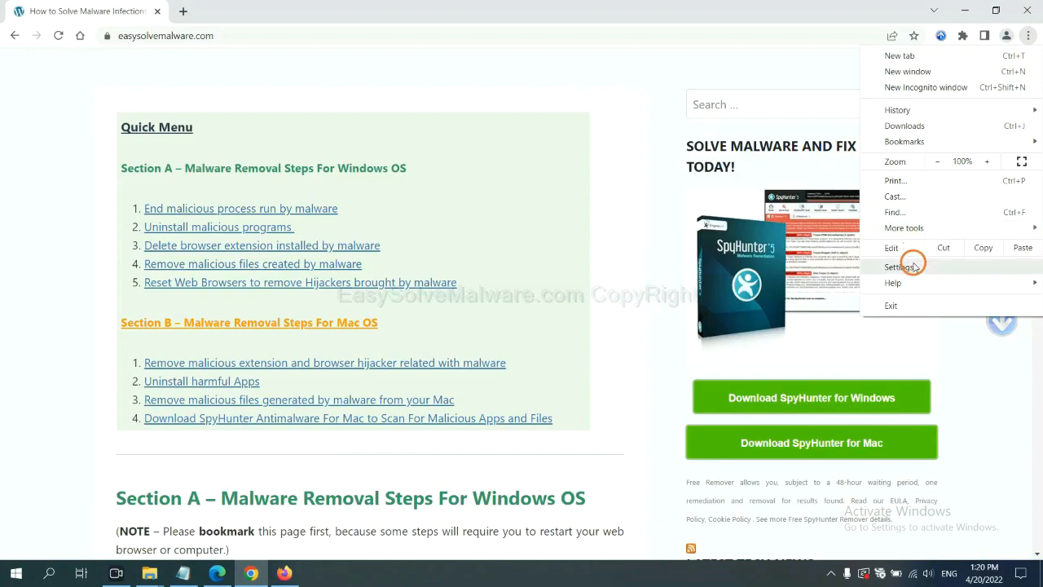
left_click(900, 267)
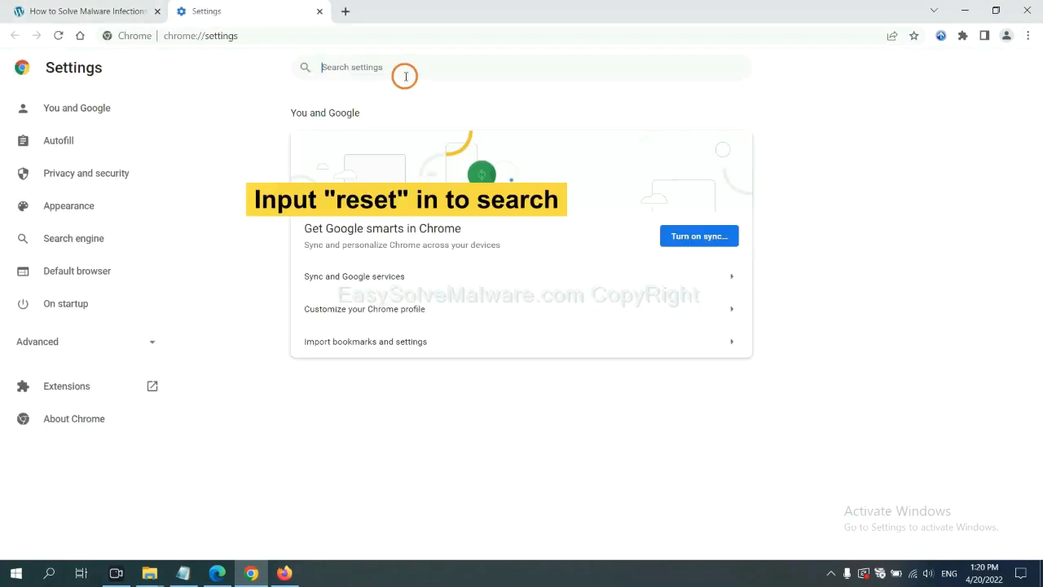
type("reset")
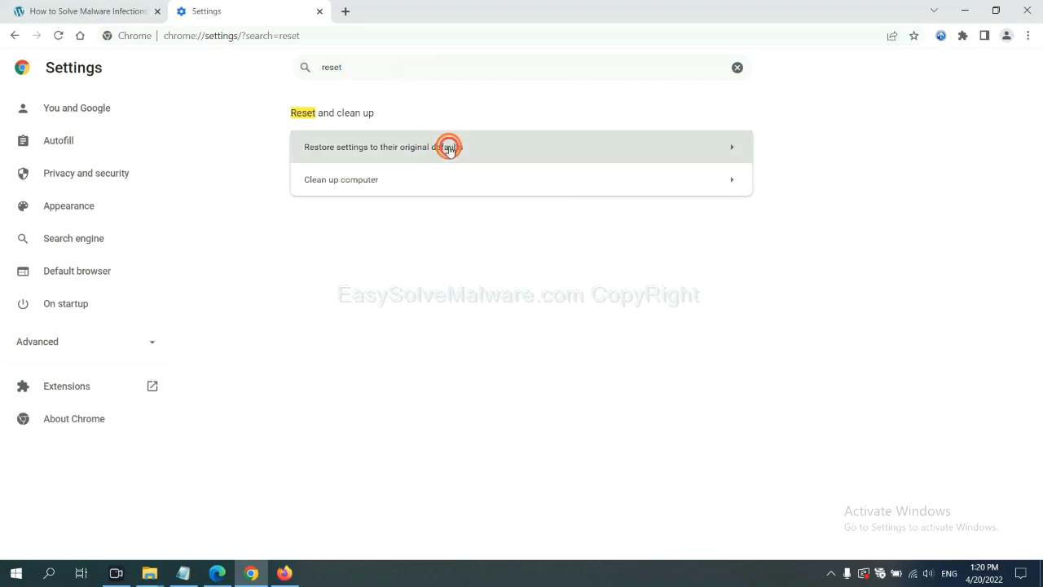
left_click(448, 147)
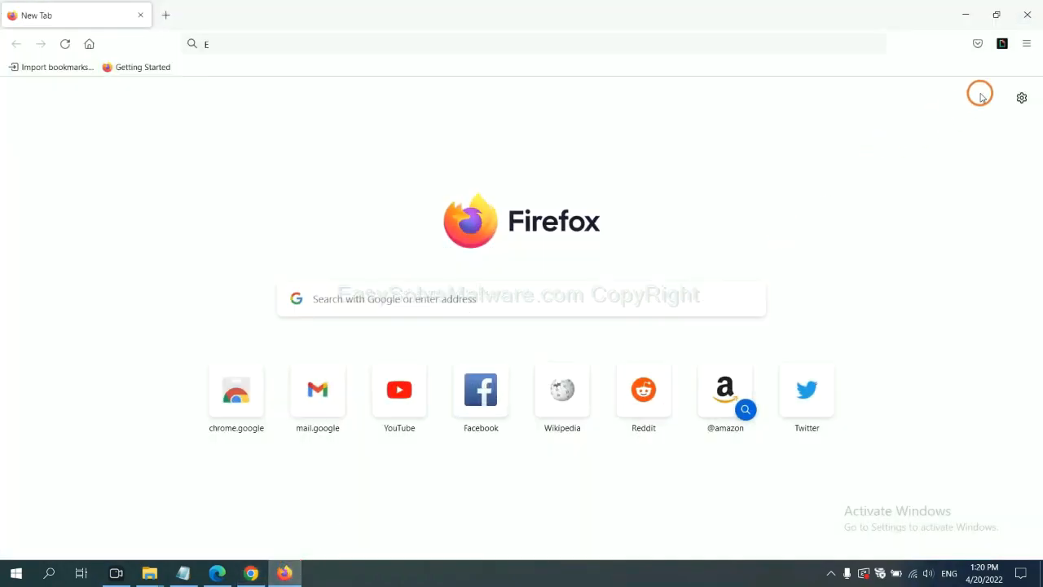
mouse_move(1026, 44)
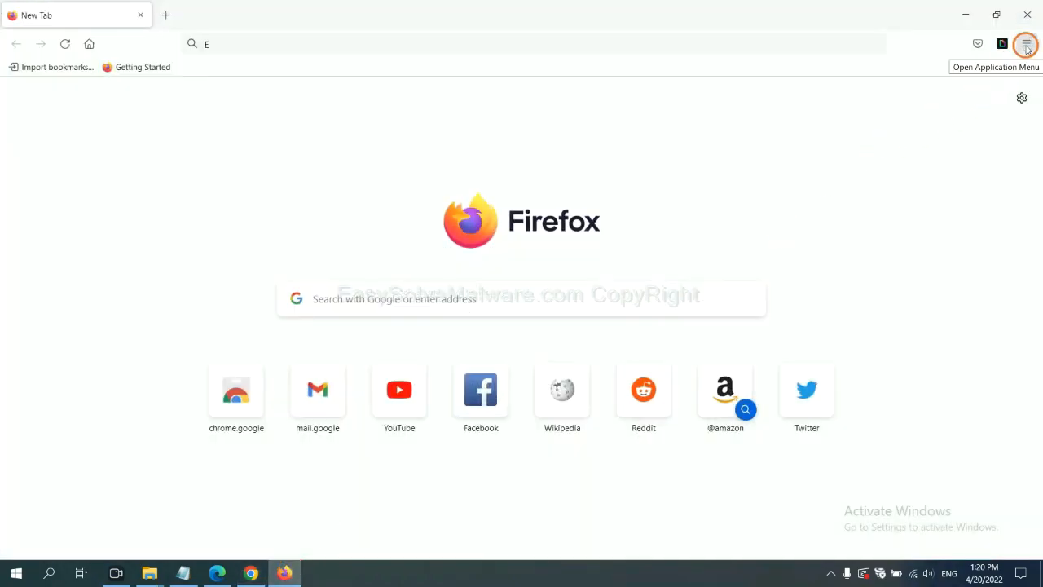
Go to Firefox's Help > More troubleshooting information page and choose Refresh Firefox.
left_click(1025, 44)
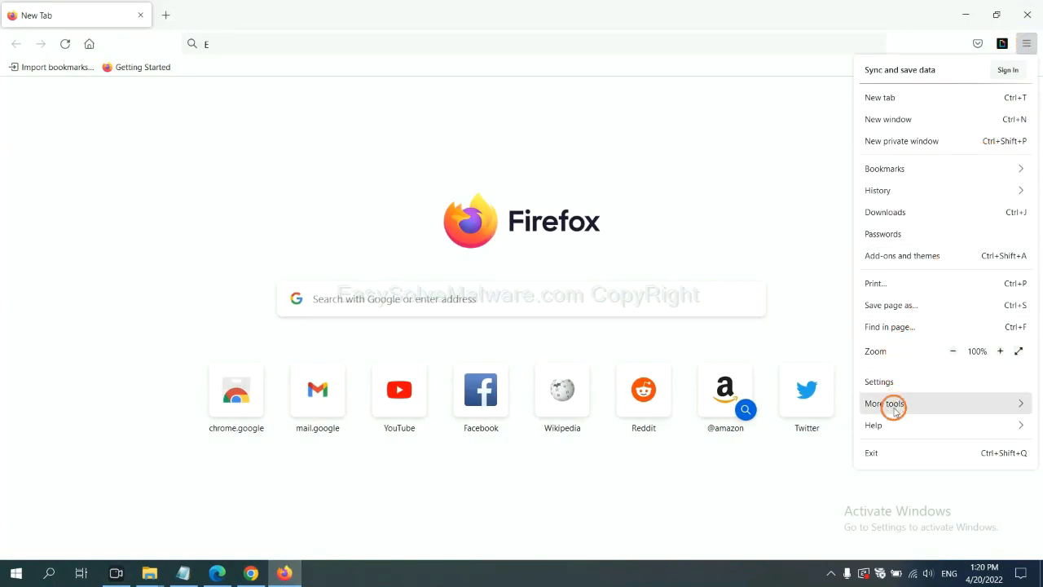
left_click(872, 424)
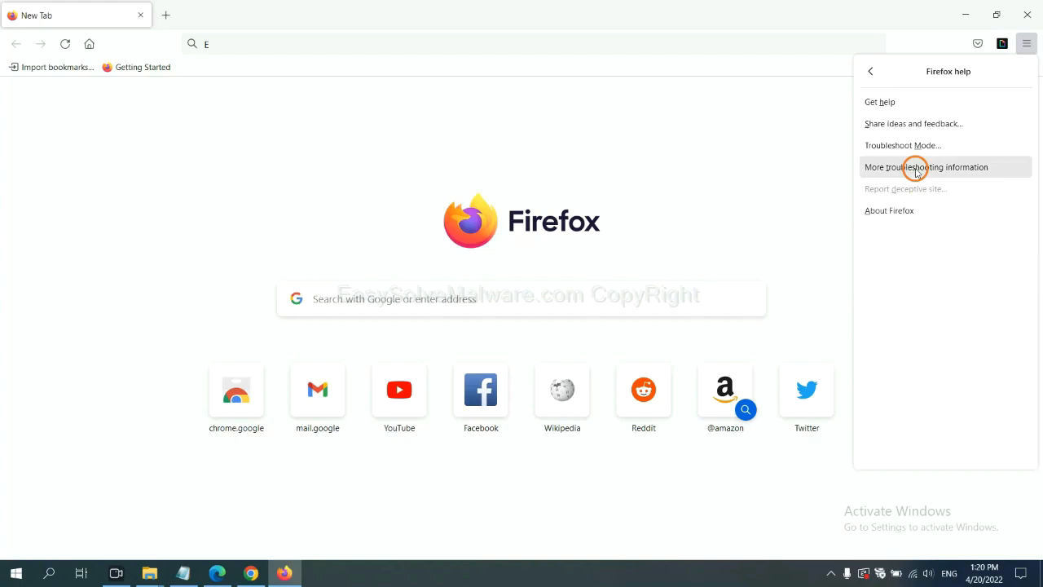
left_click(927, 167)
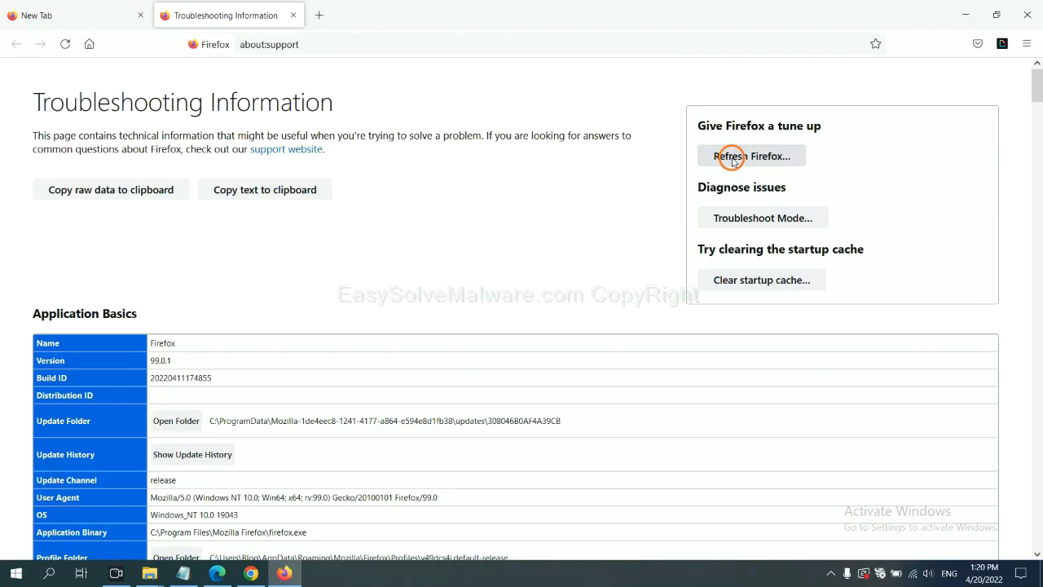
left_click(751, 156)
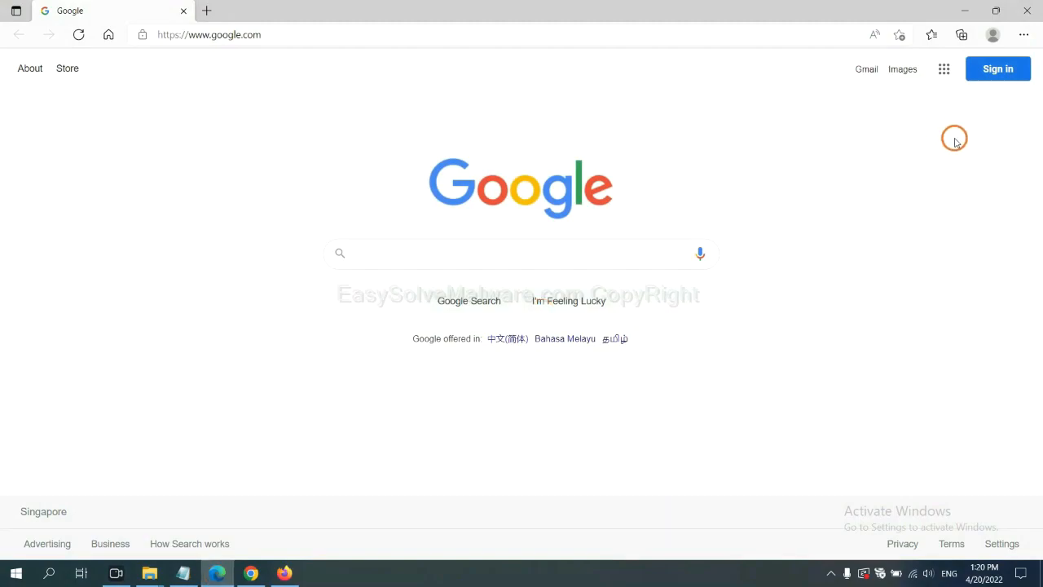
Search Edge settings for 'reset' and choose Restore settings to their default values.
left_click(1023, 35)
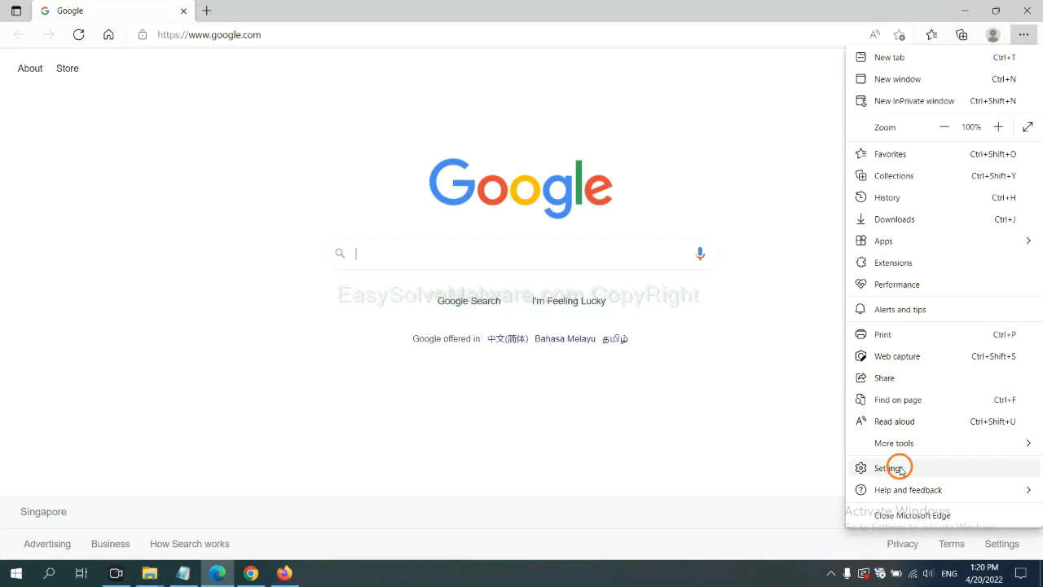
left_click(891, 467)
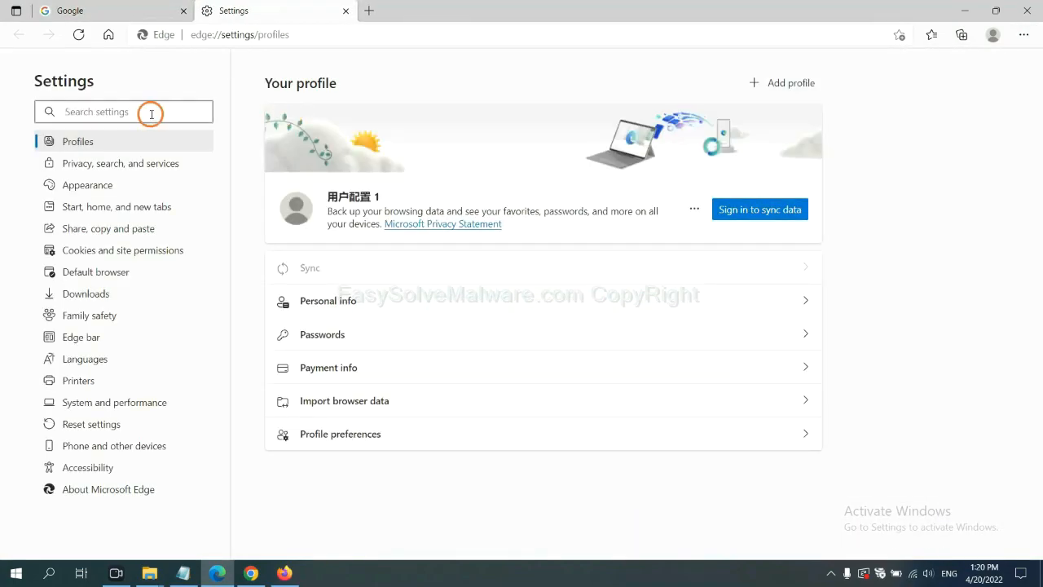
type("reset")
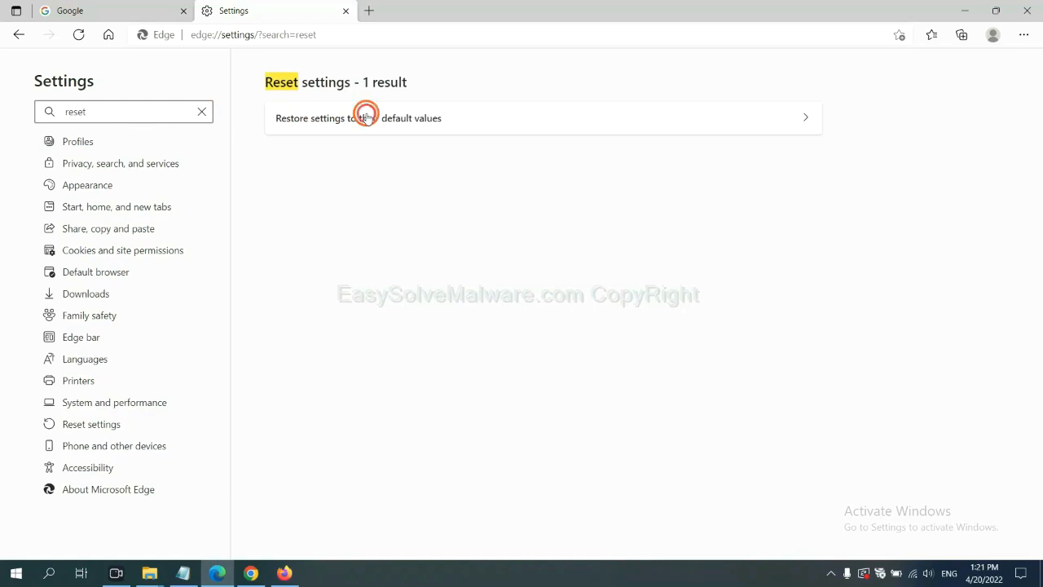
left_click(357, 117)
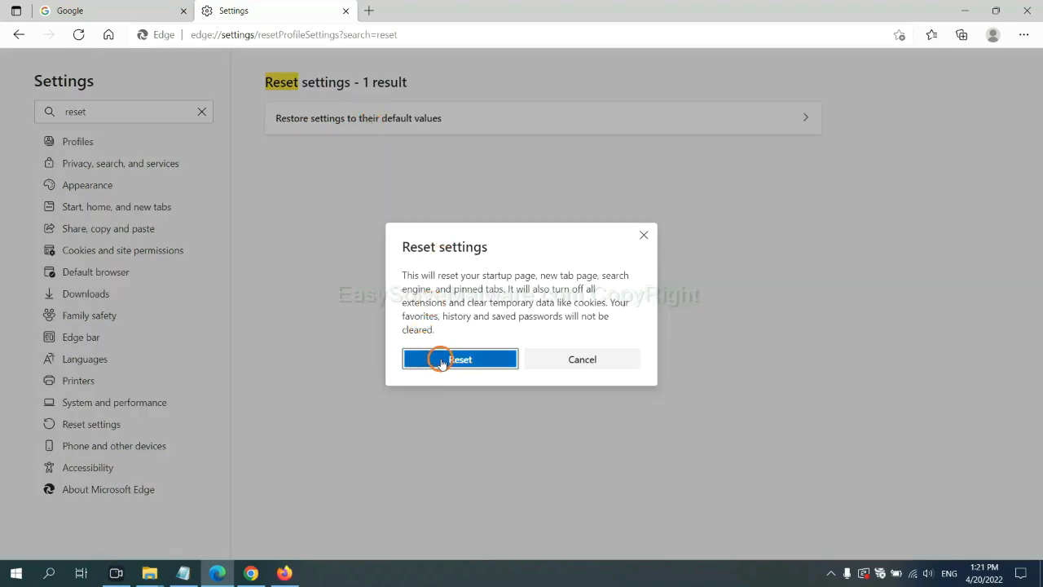